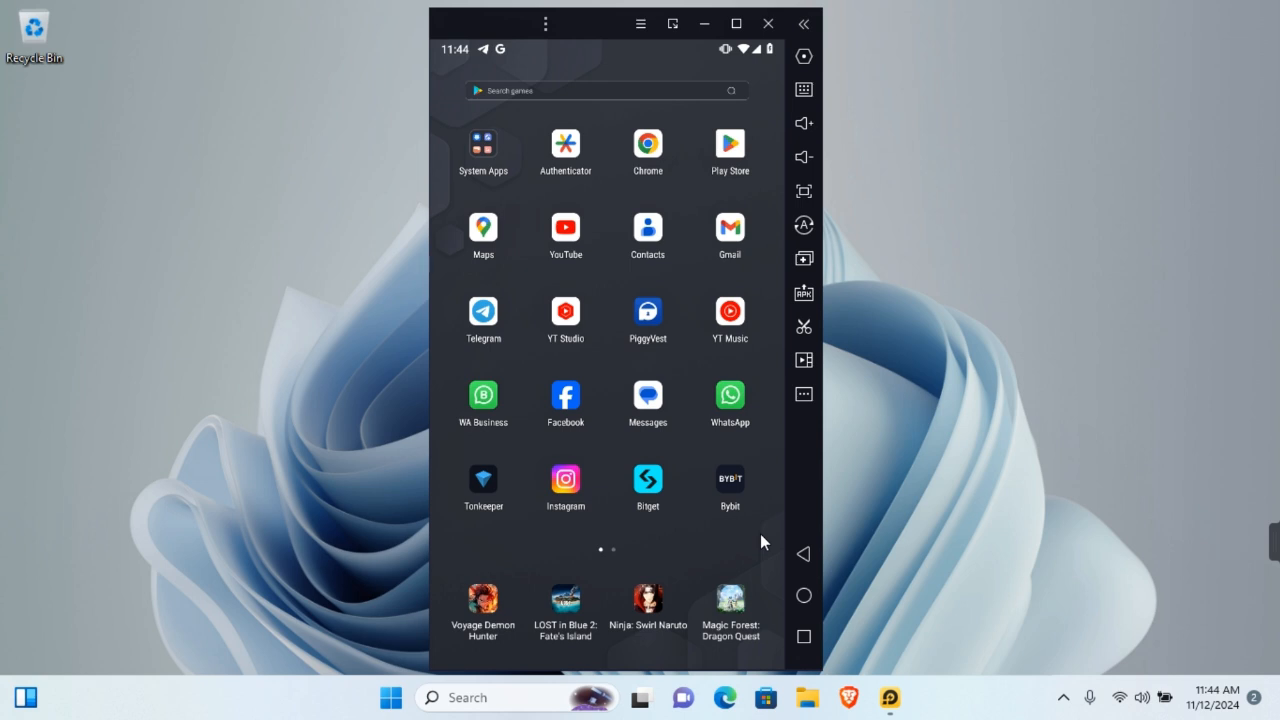
mouse_move(622, 583)
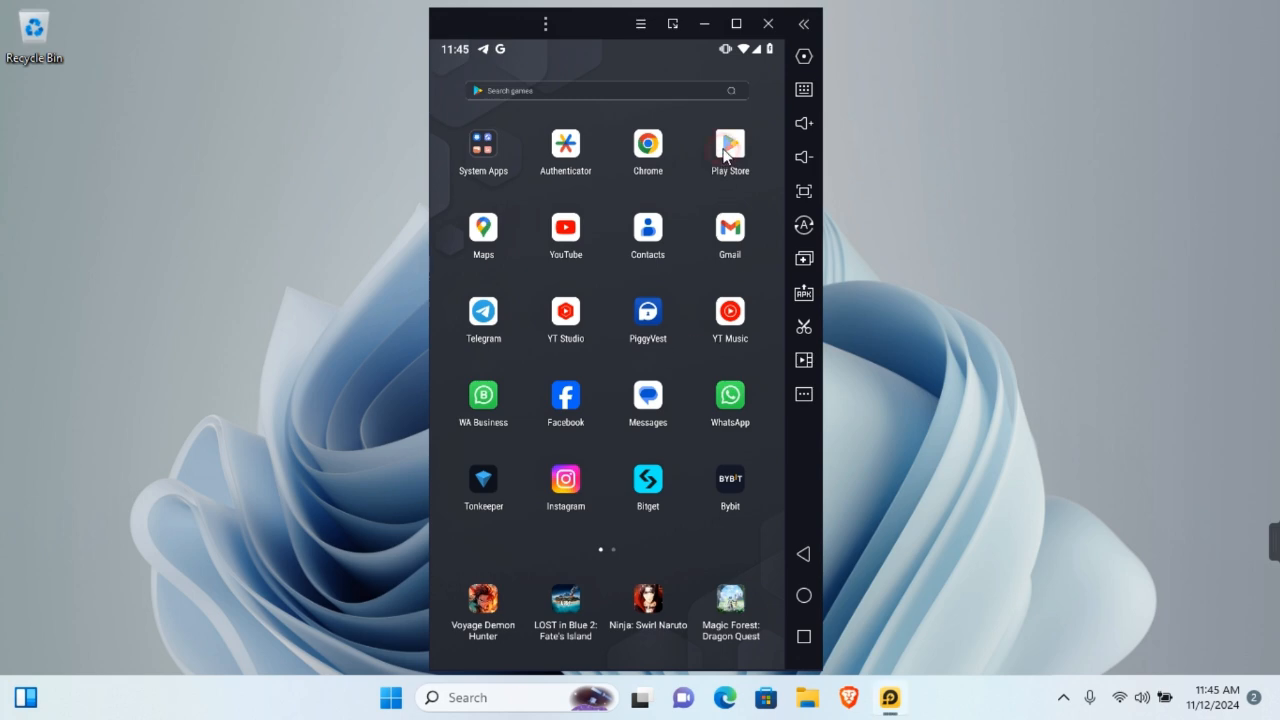
Search the Play Store for 'google find my device' to reach its installed listing.
click(729, 143)
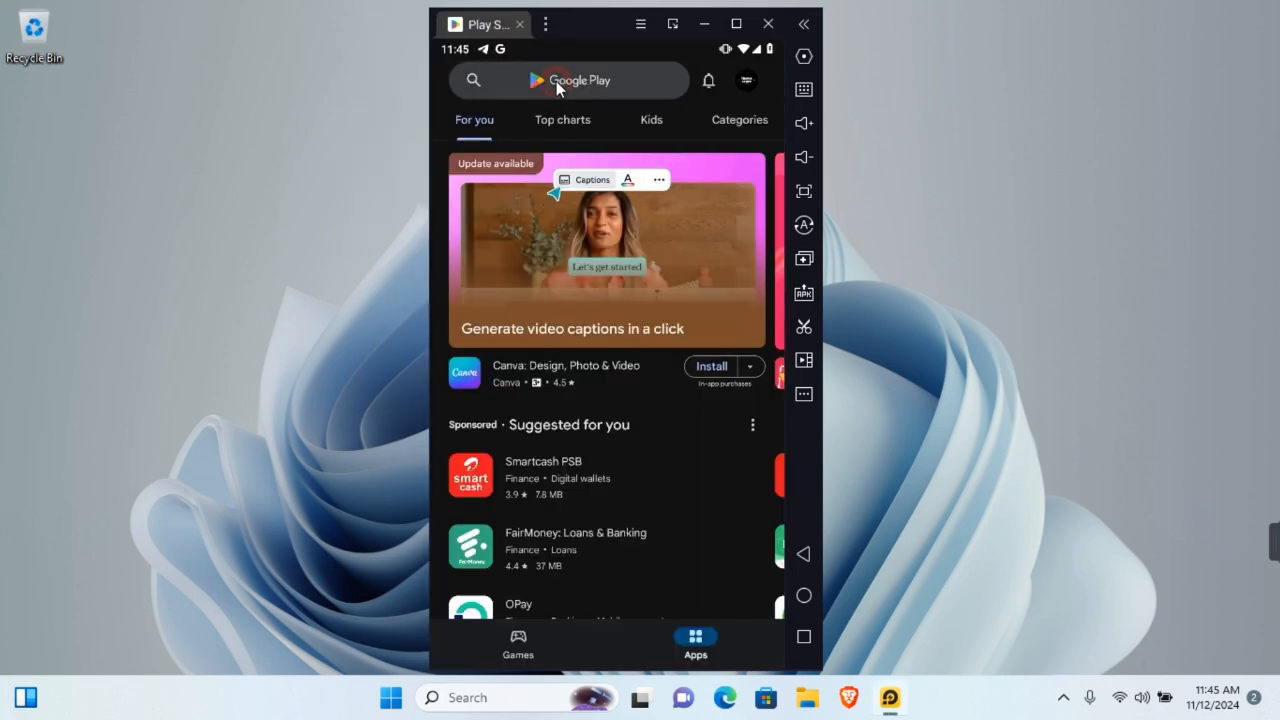
text(google find)
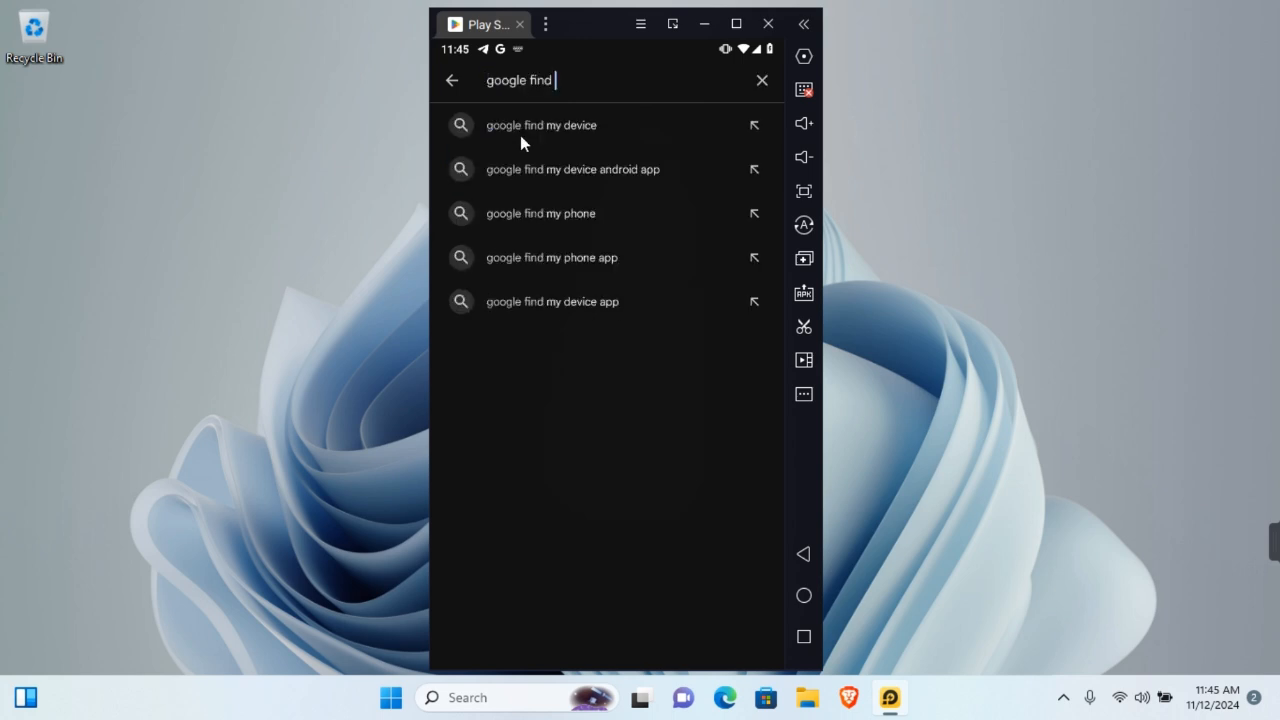
click(541, 125)
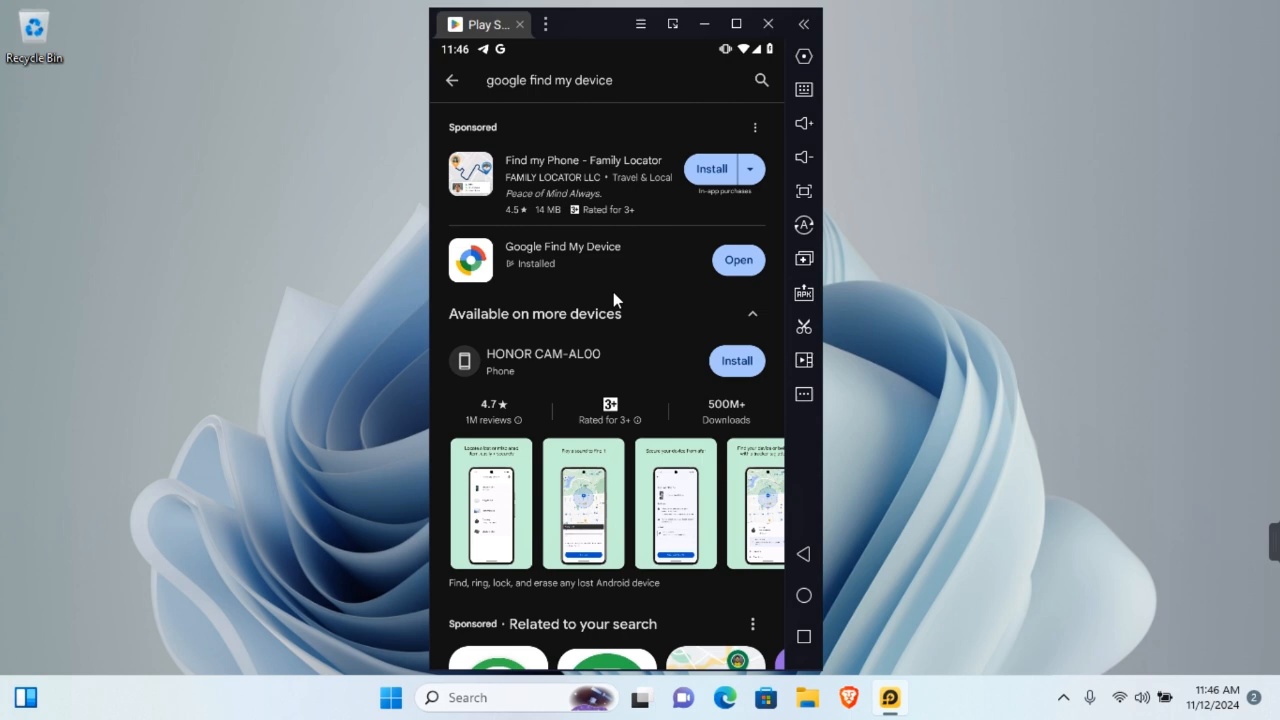
Open Google Find My Device from its Play Store search result.
click(738, 260)
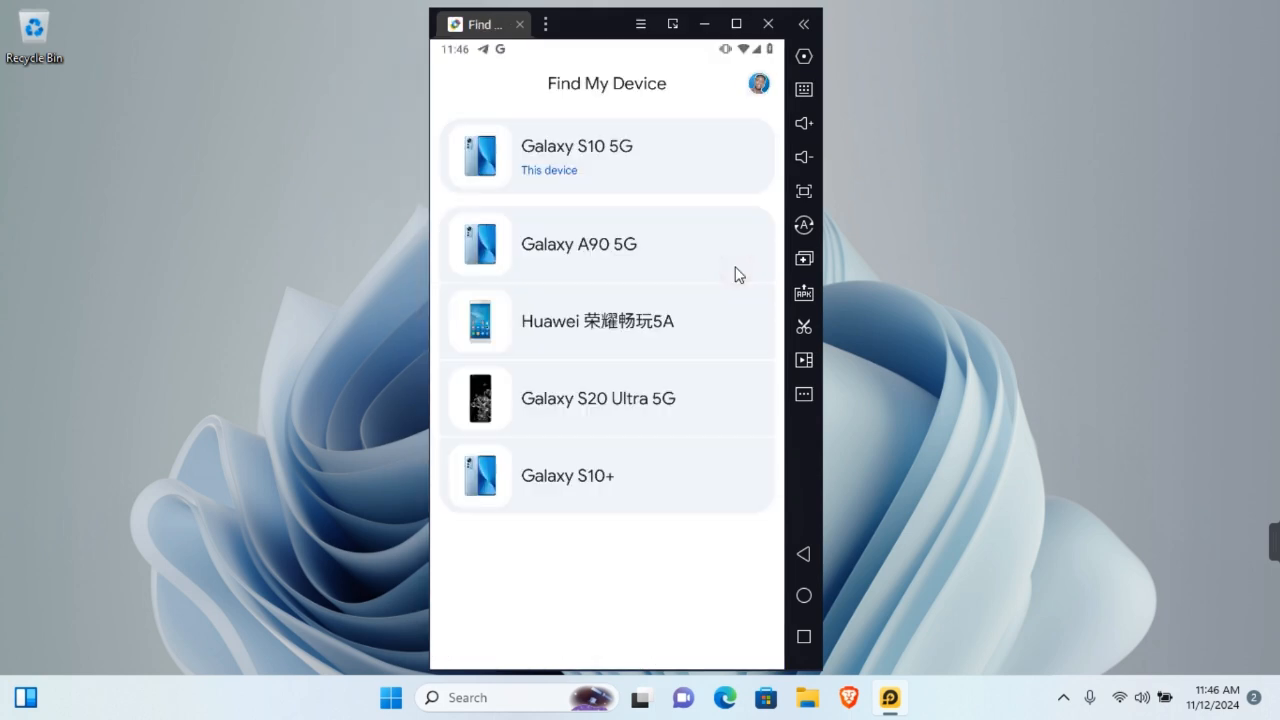
mouse_move(674, 371)
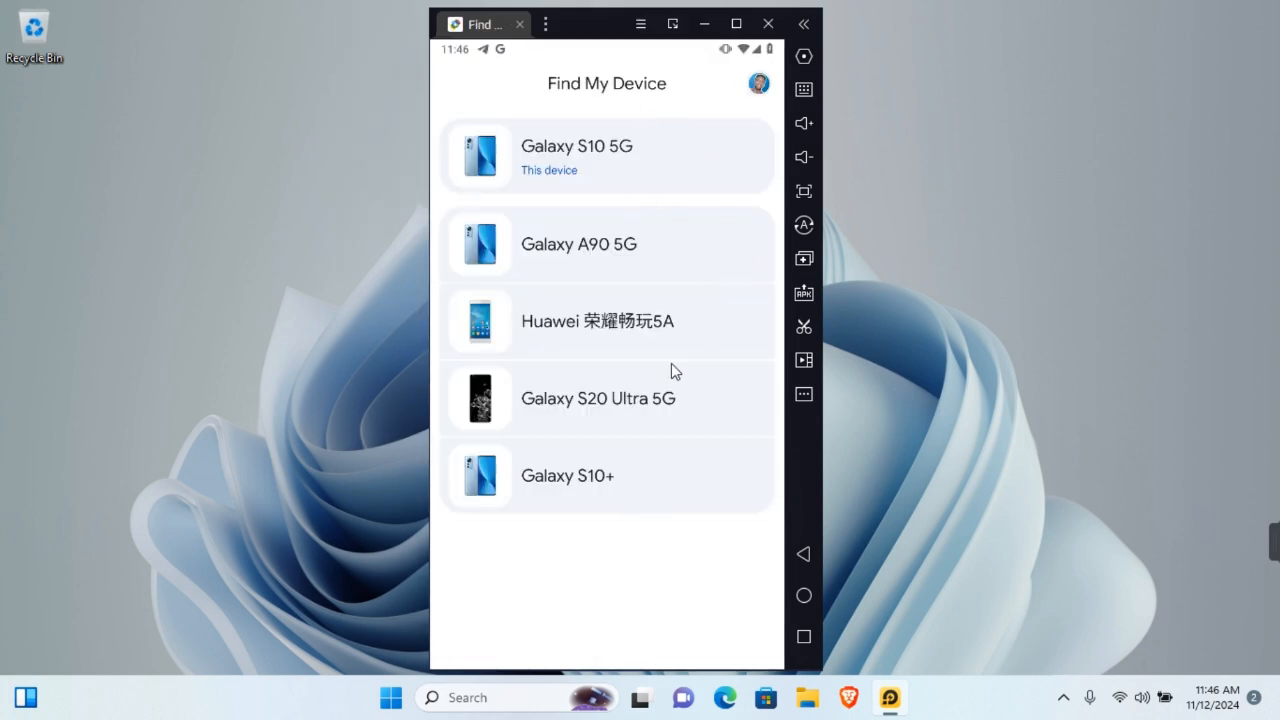
mouse_move(699, 349)
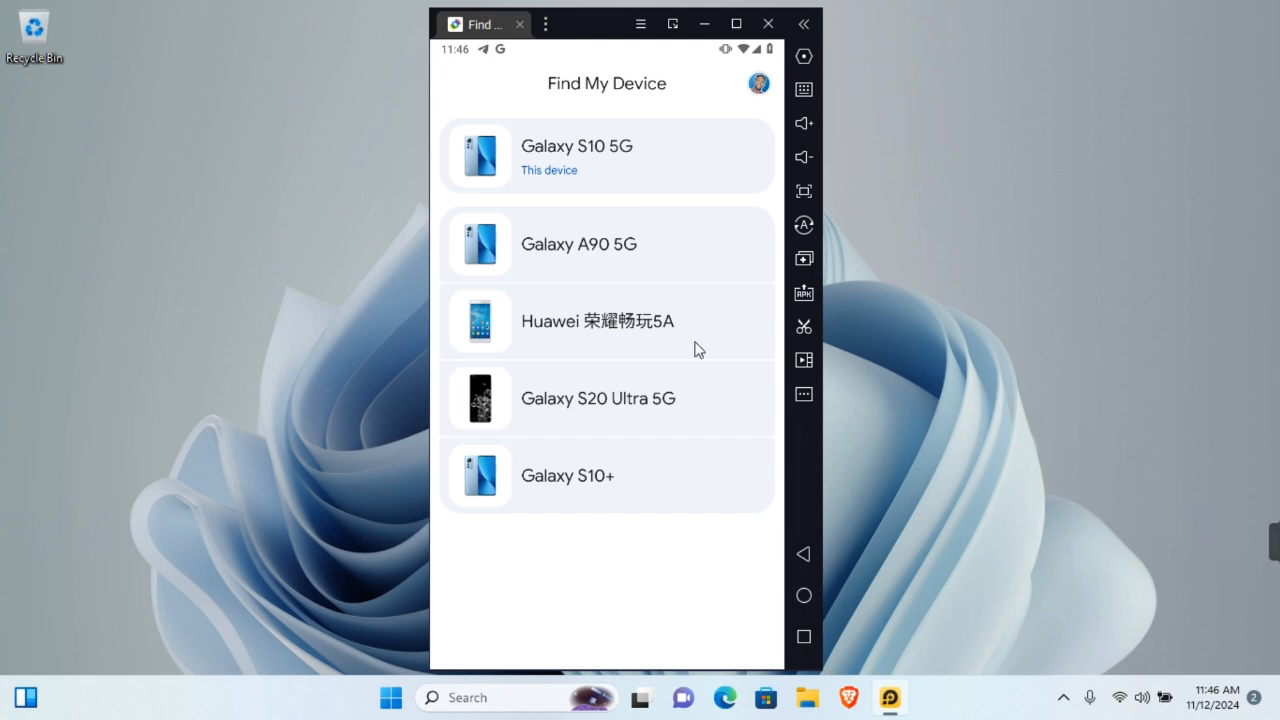
mouse_move(622, 590)
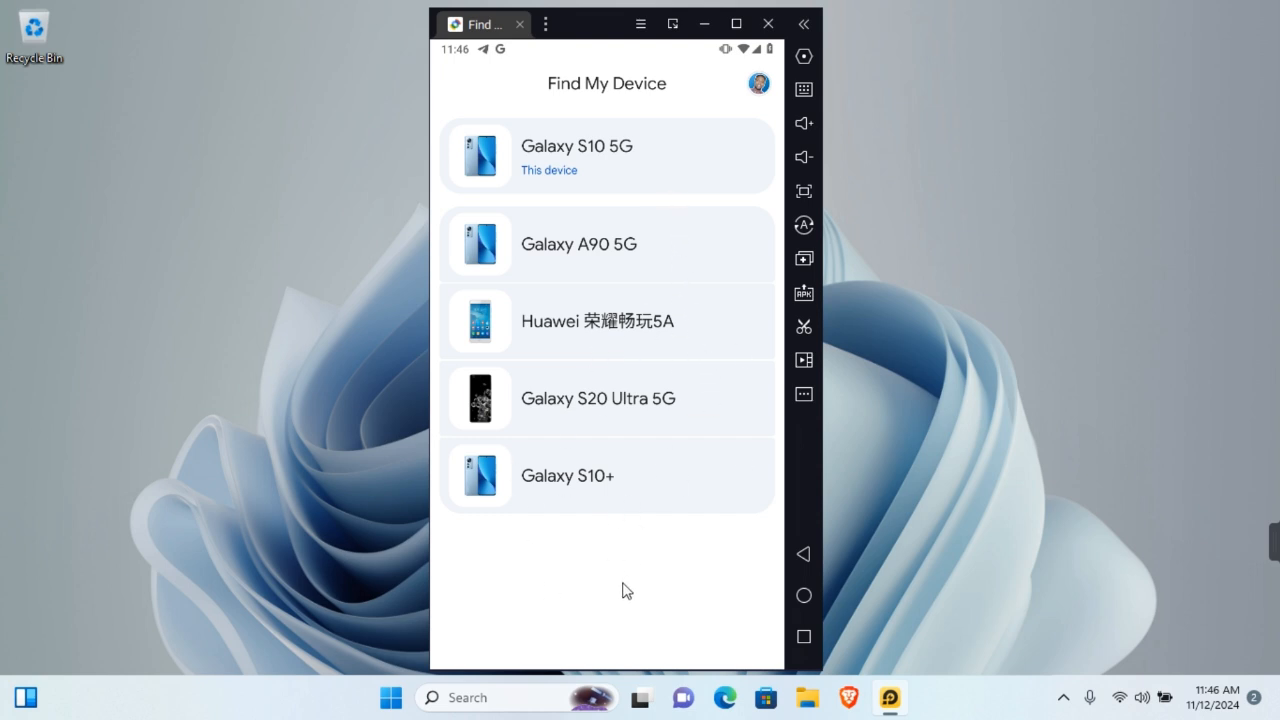
mouse_move(622, 597)
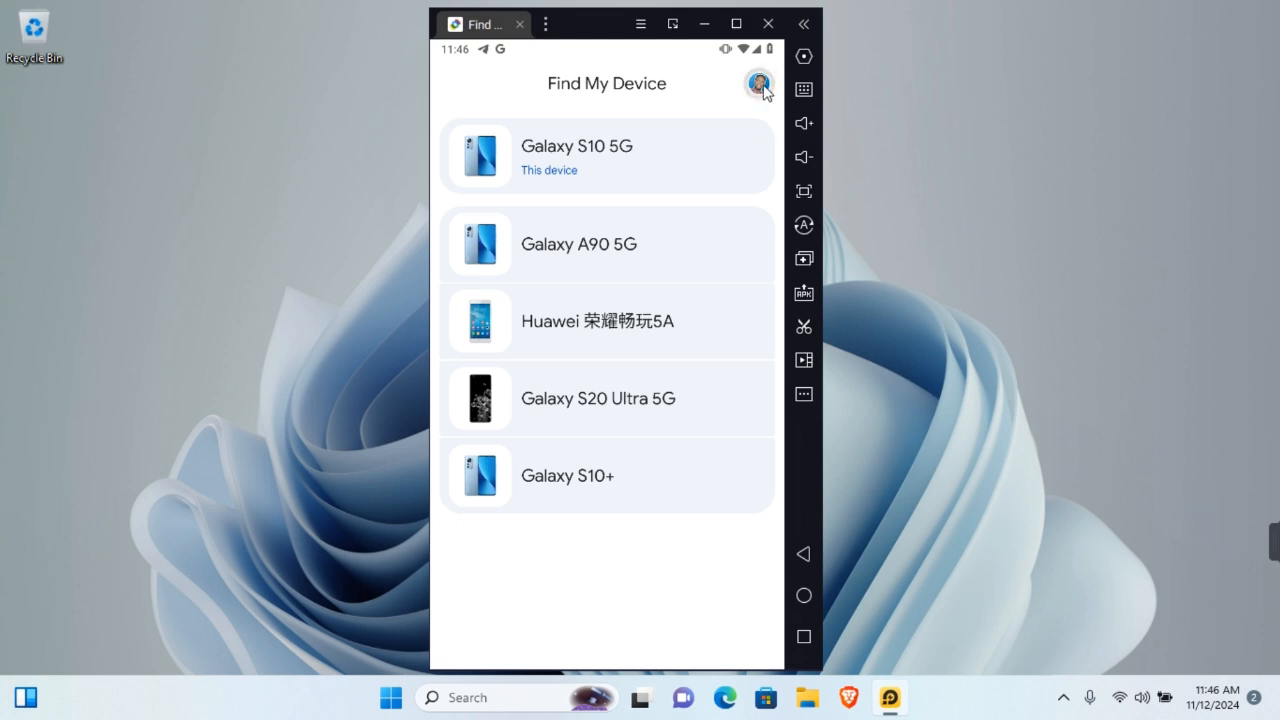
Go through the account menu and Find My Device settings to 'Find your offline devices'.
click(759, 84)
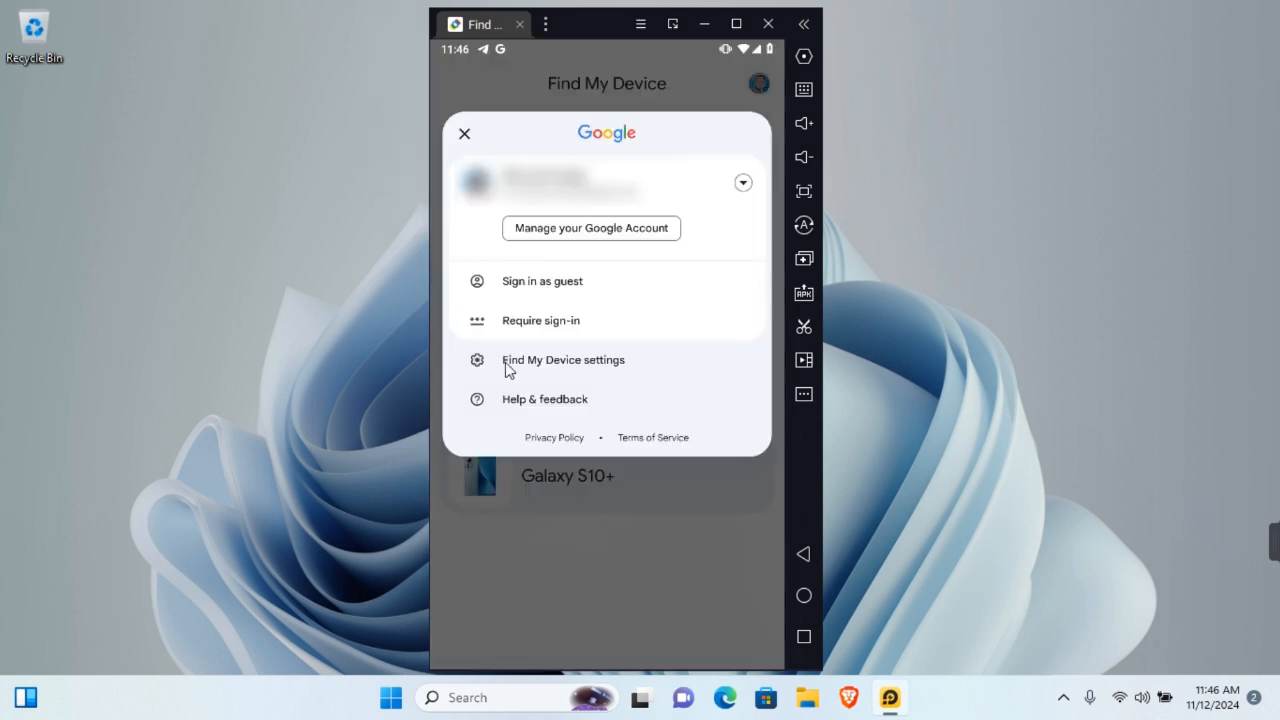
click(563, 359)
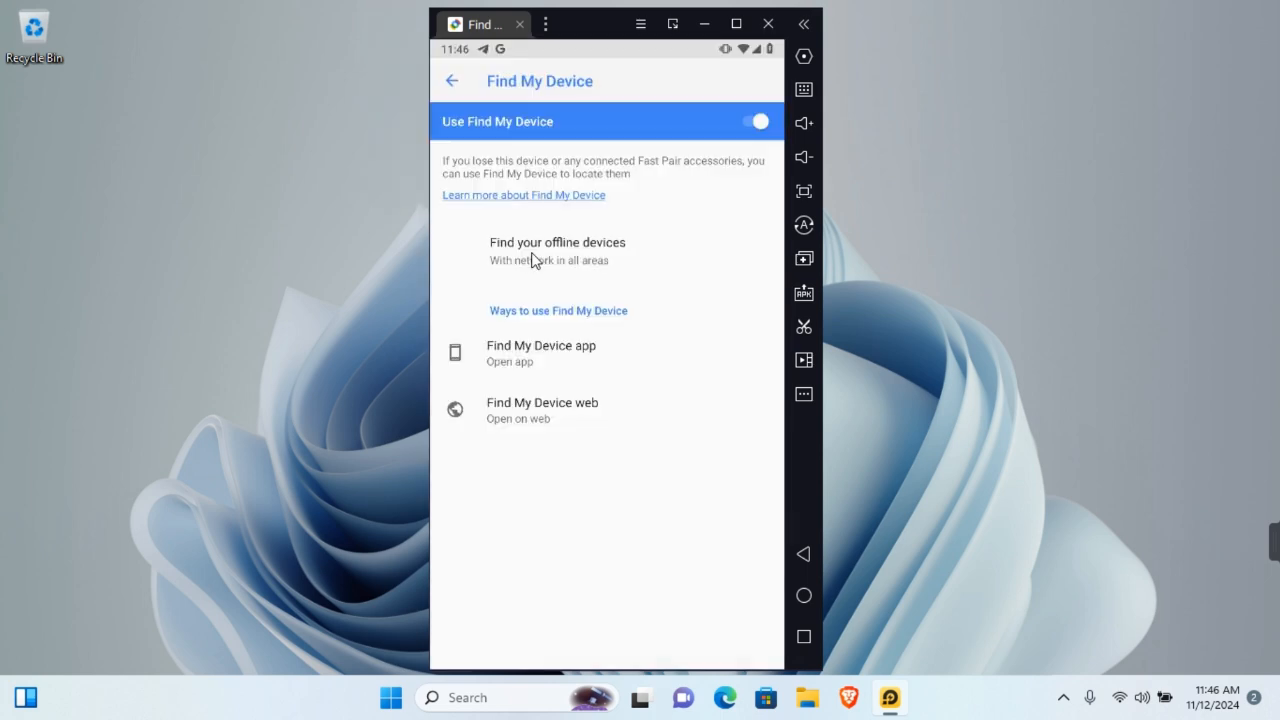
mouse_move(632, 257)
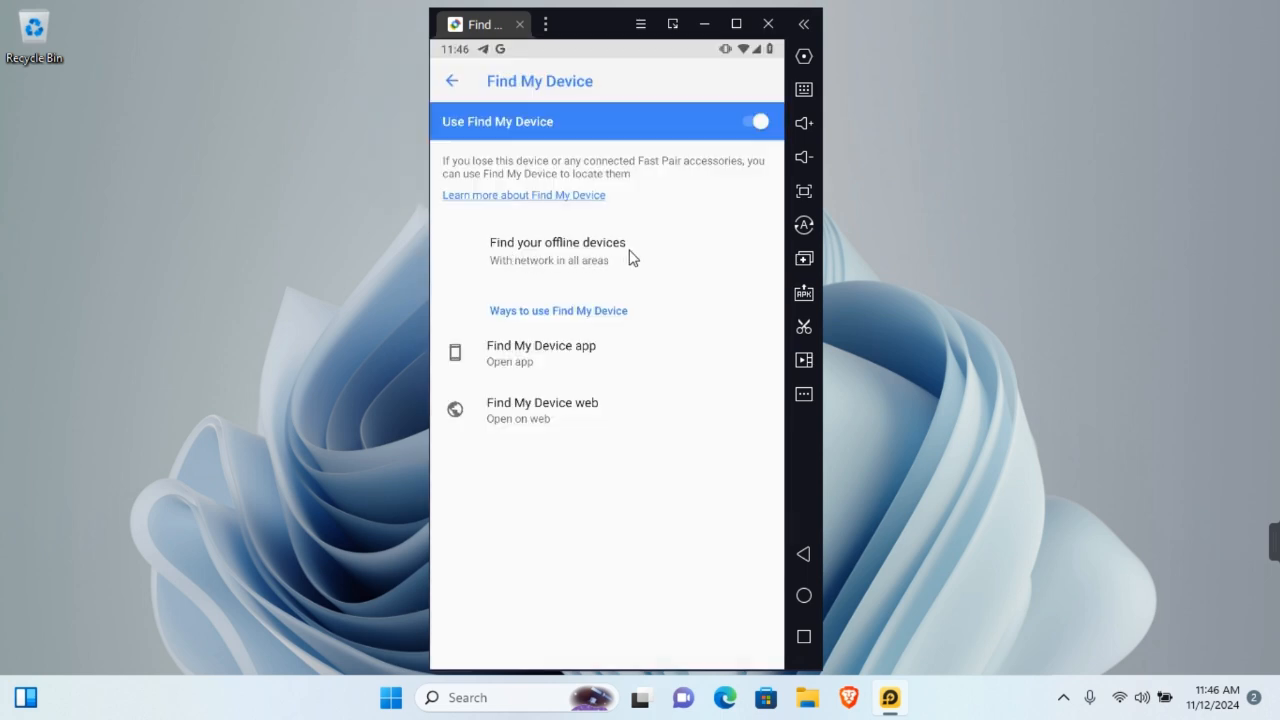
click(557, 242)
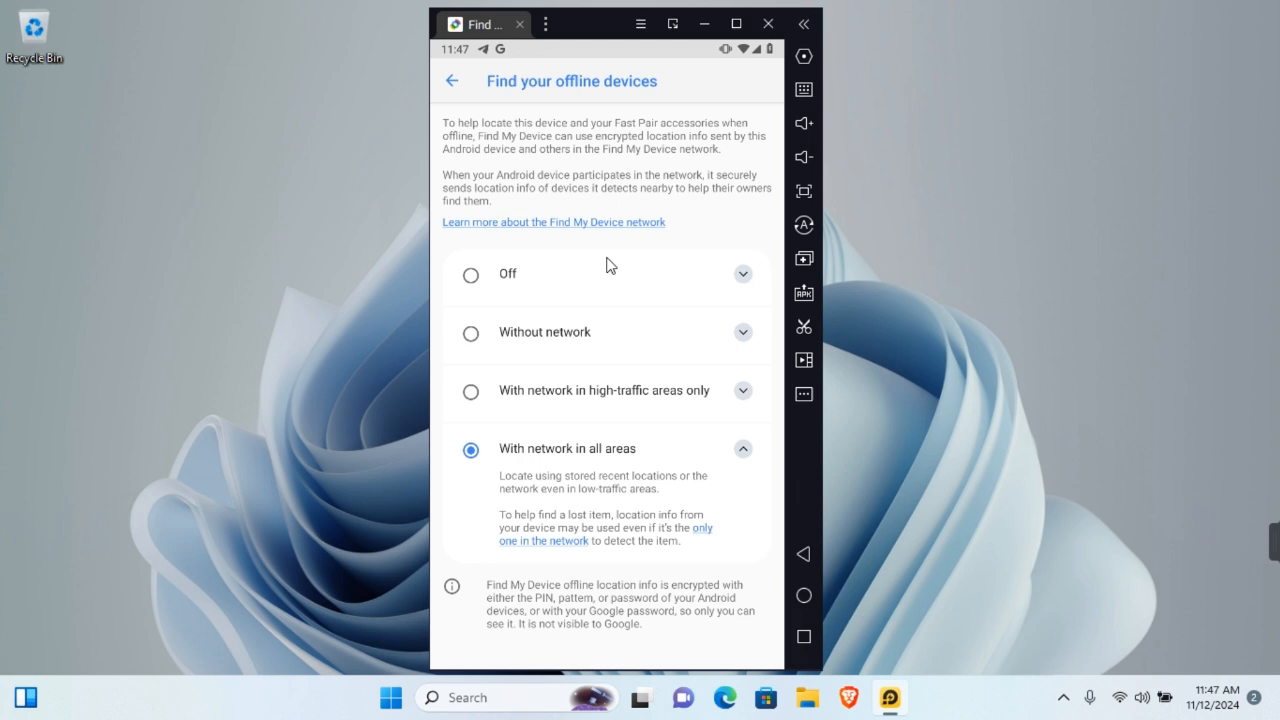
mouse_move(583, 178)
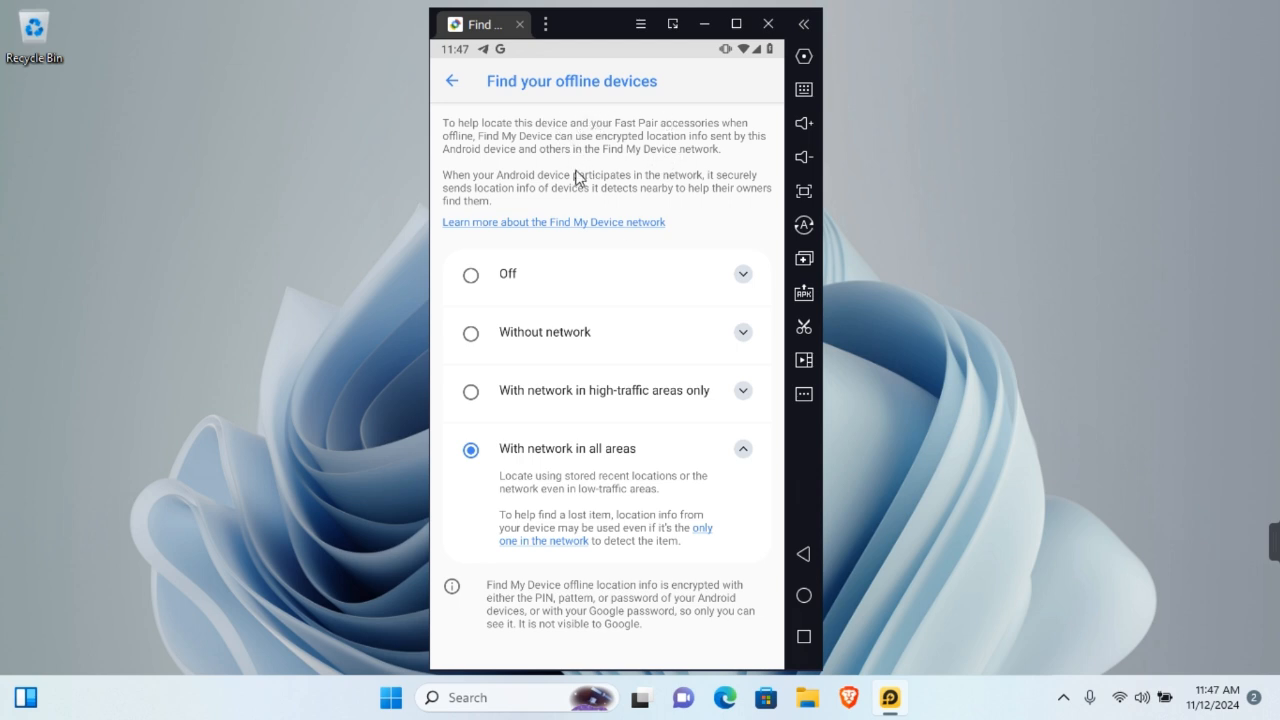
mouse_move(713, 160)
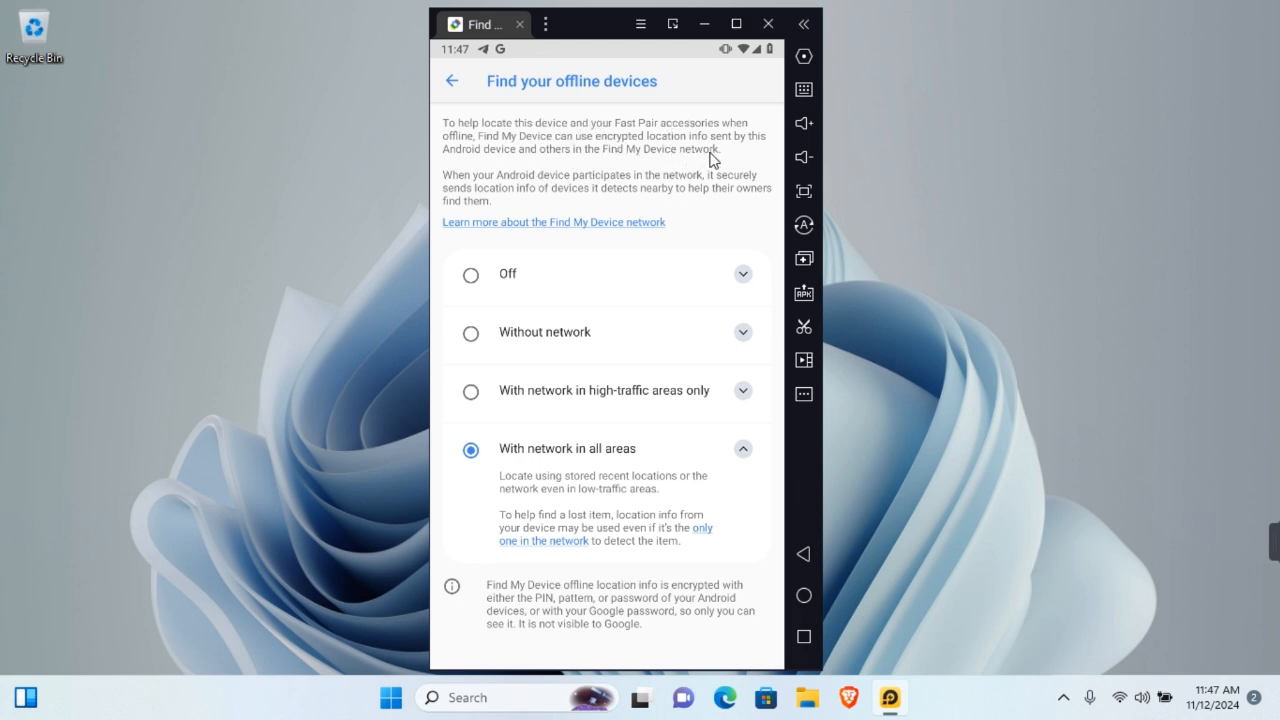
mouse_move(585, 227)
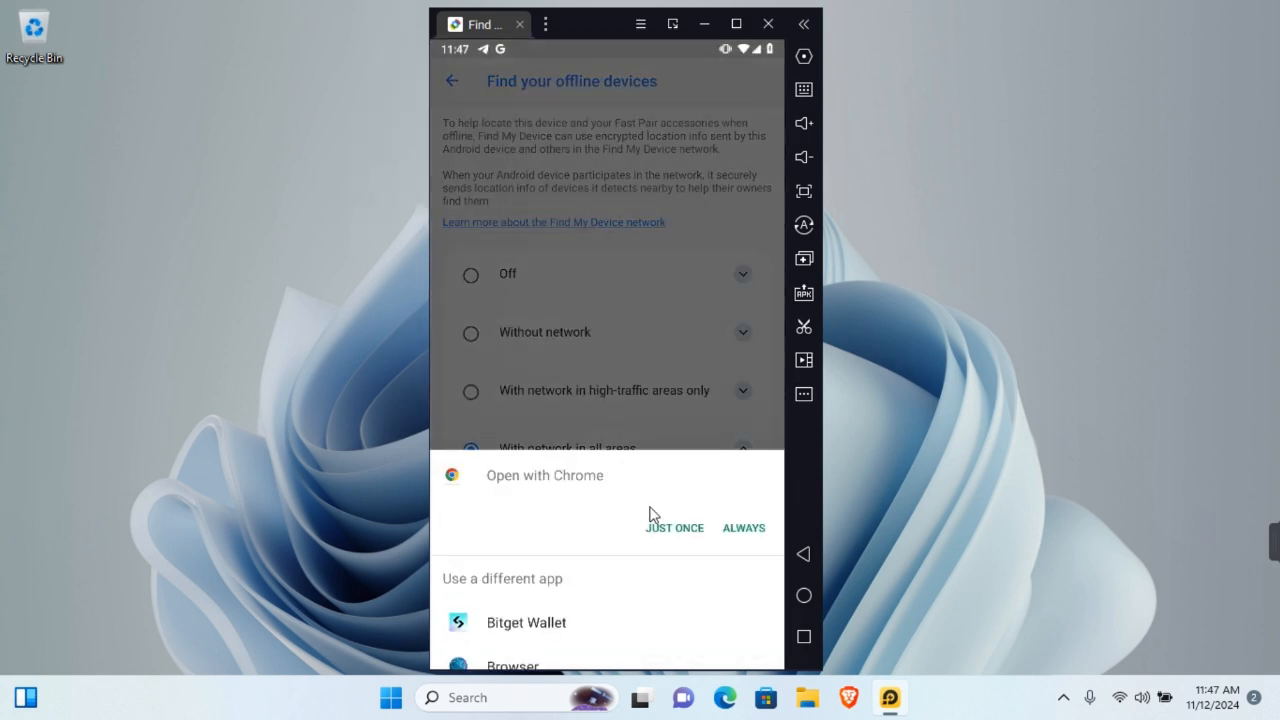
Open the Find My Device network help article in Chrome and scroll through it.
click(675, 527)
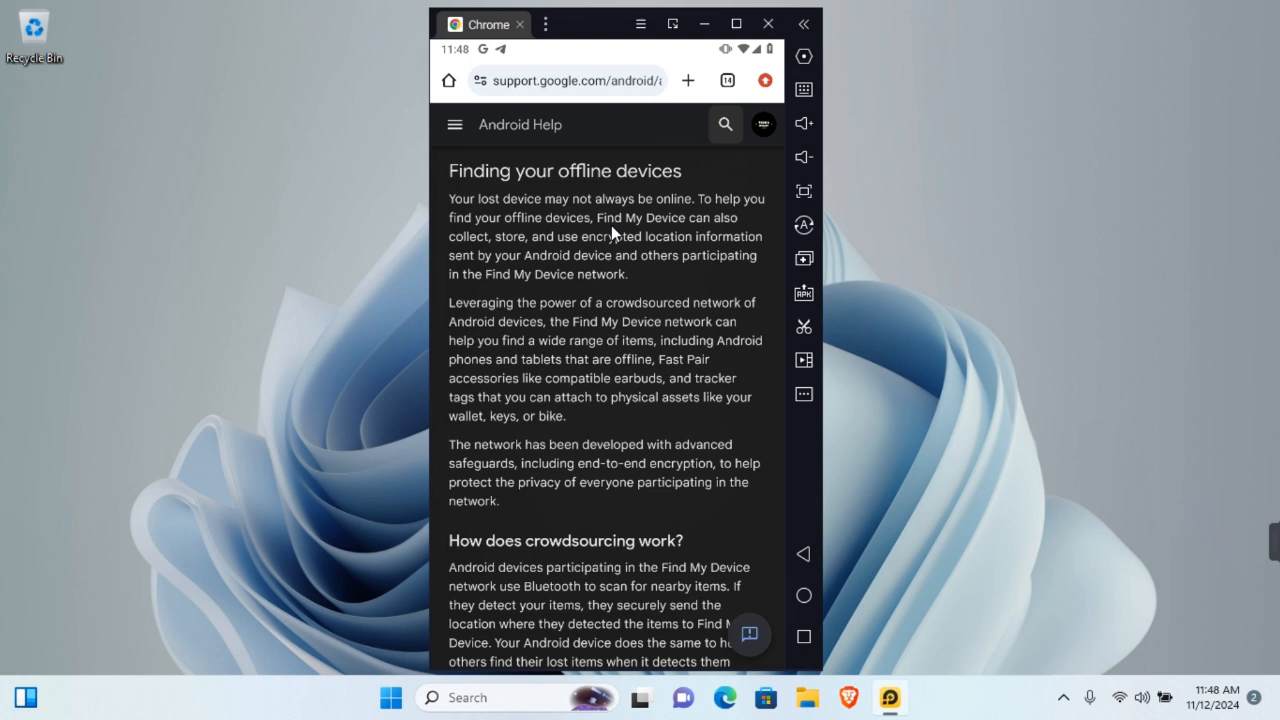
mouse_move(533, 253)
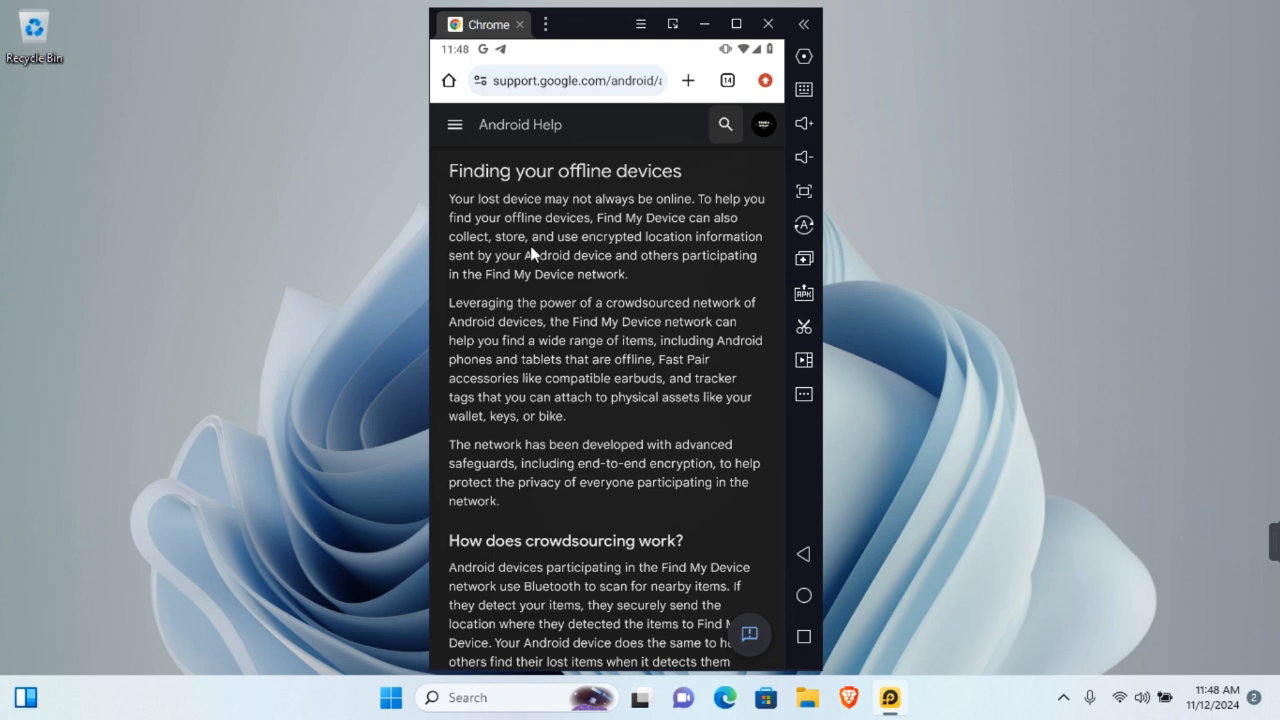
mouse_move(490, 291)
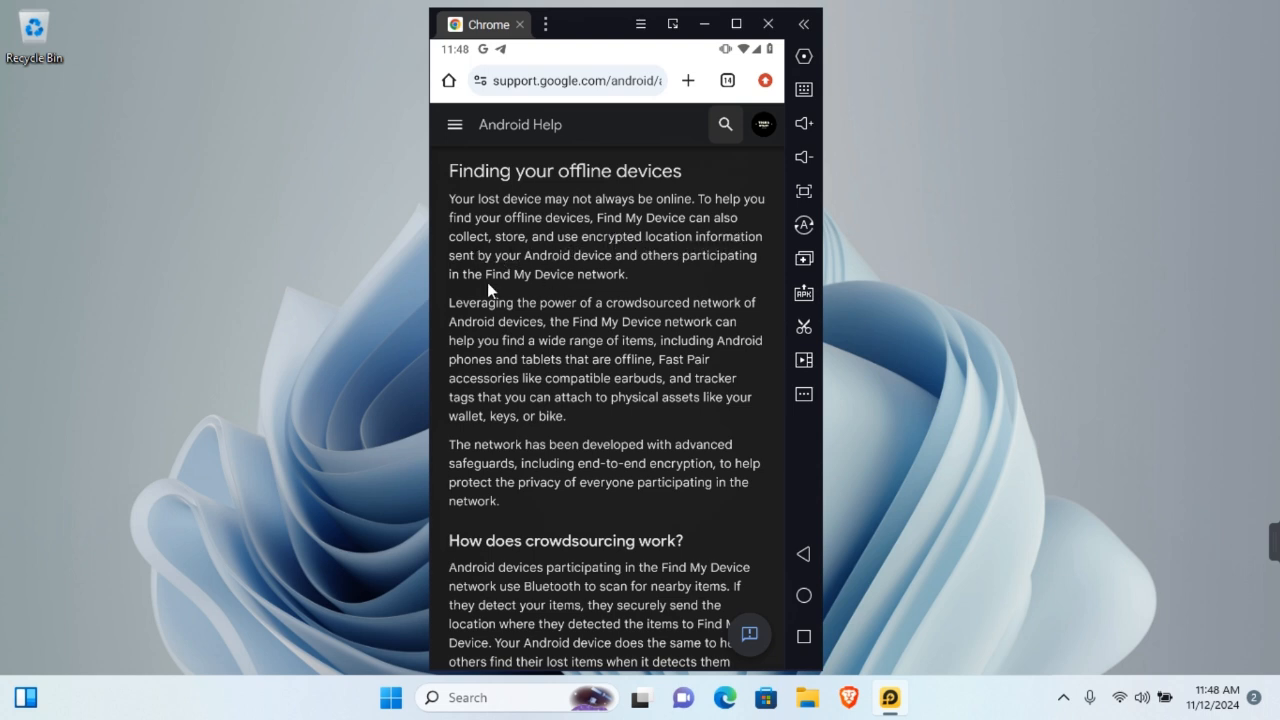
mouse_move(680, 273)
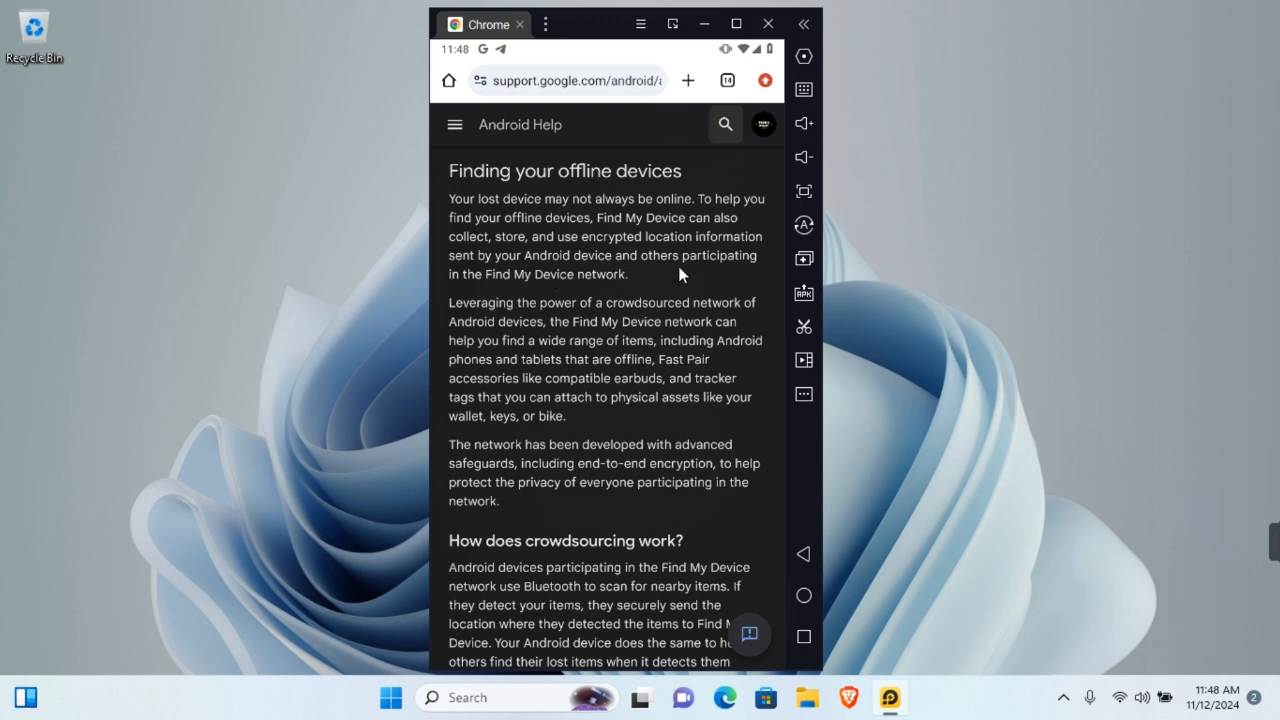
mouse_move(597, 290)
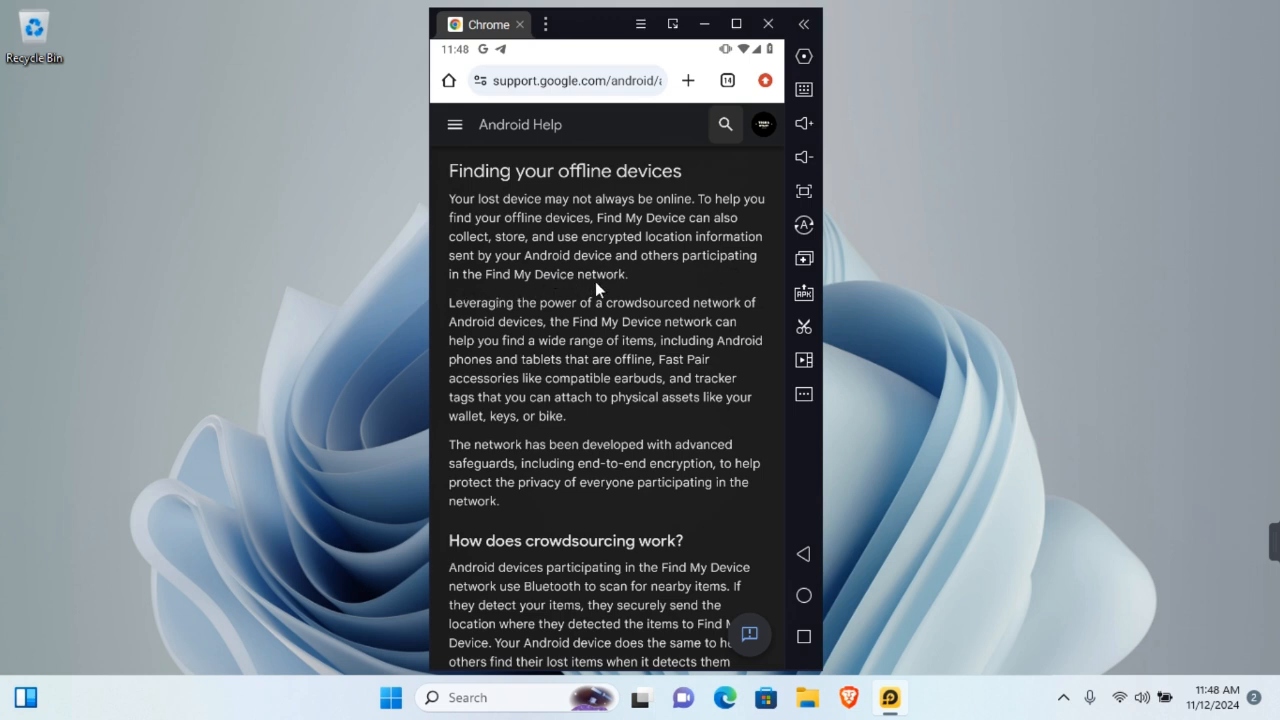
mouse_move(678, 318)
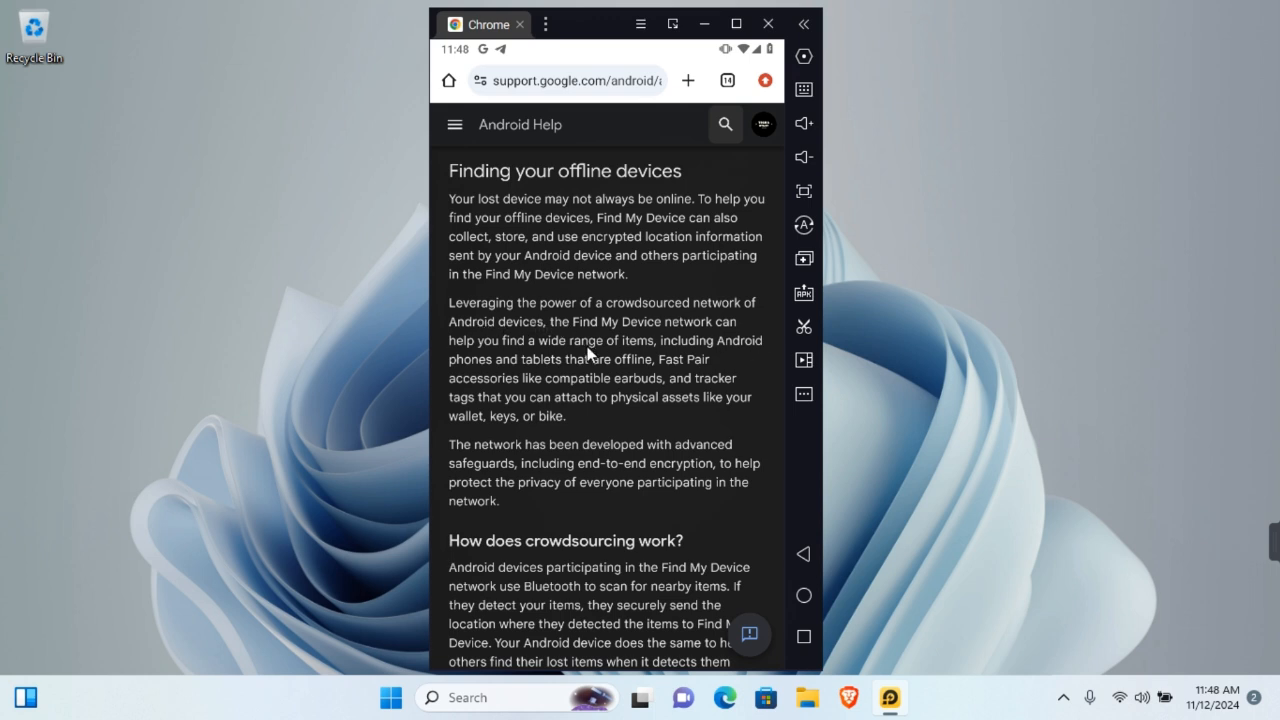
mouse_move(472, 378)
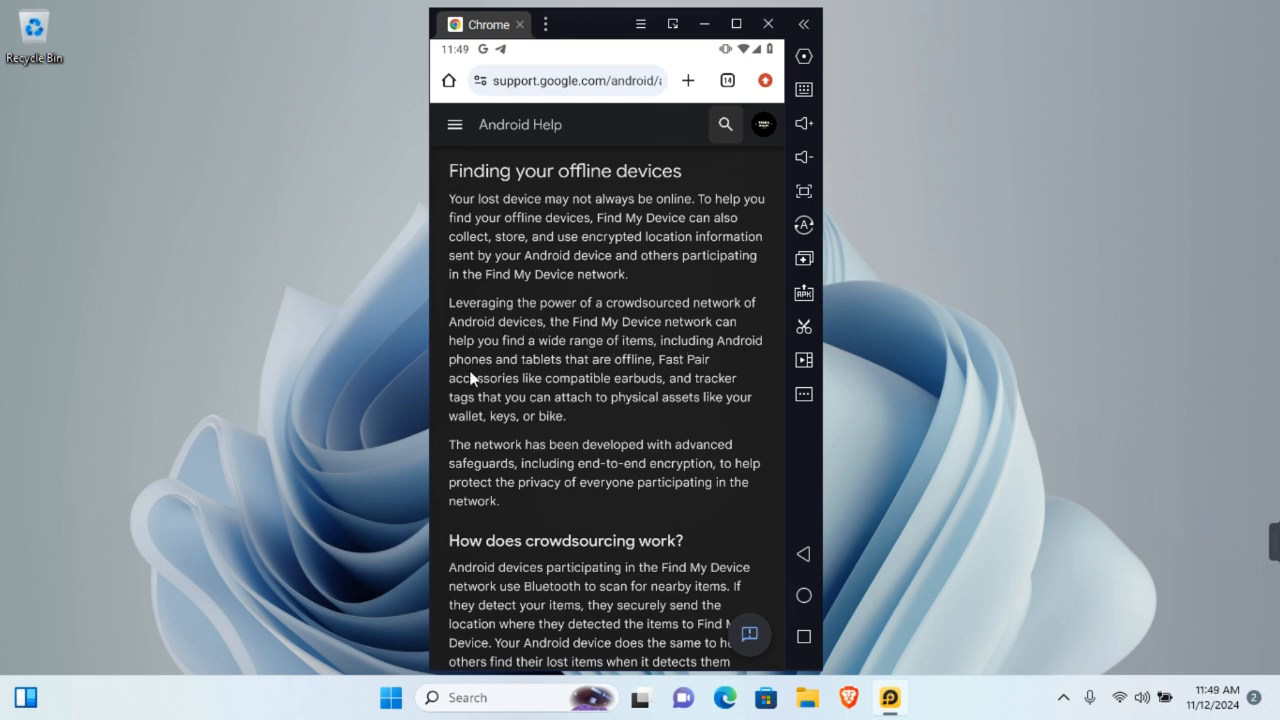
mouse_move(452, 392)
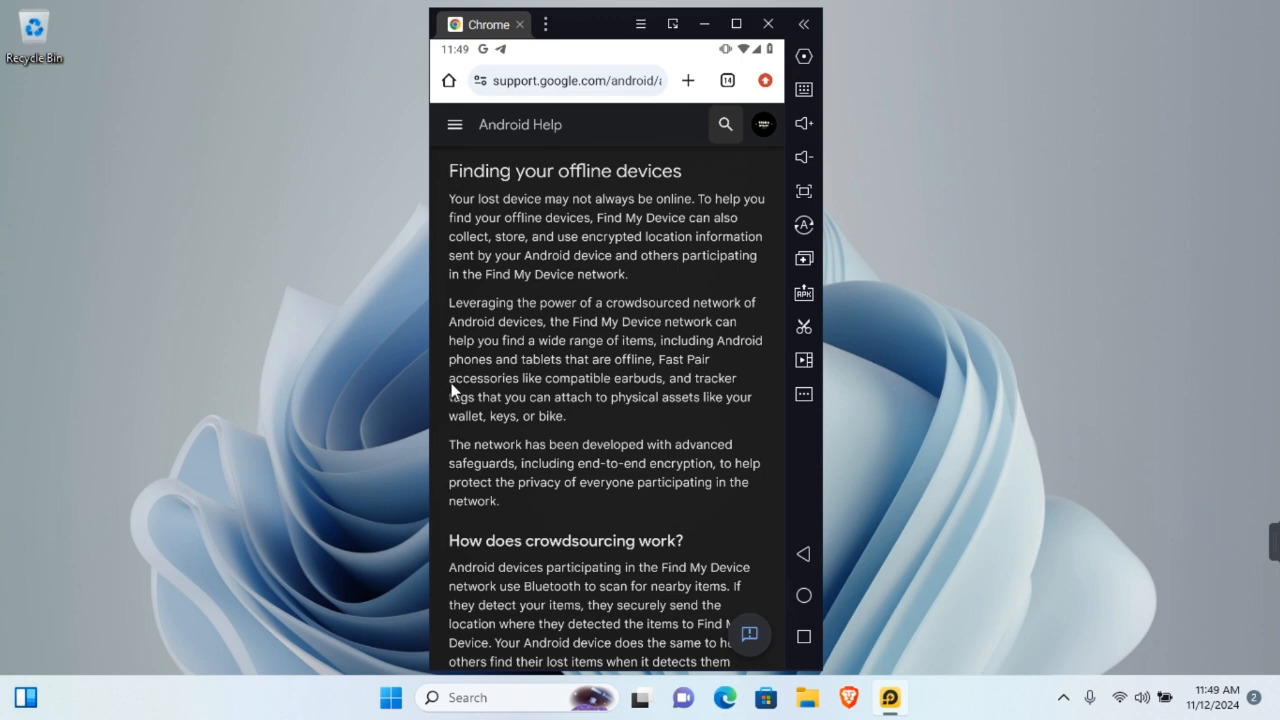
mouse_move(525, 427)
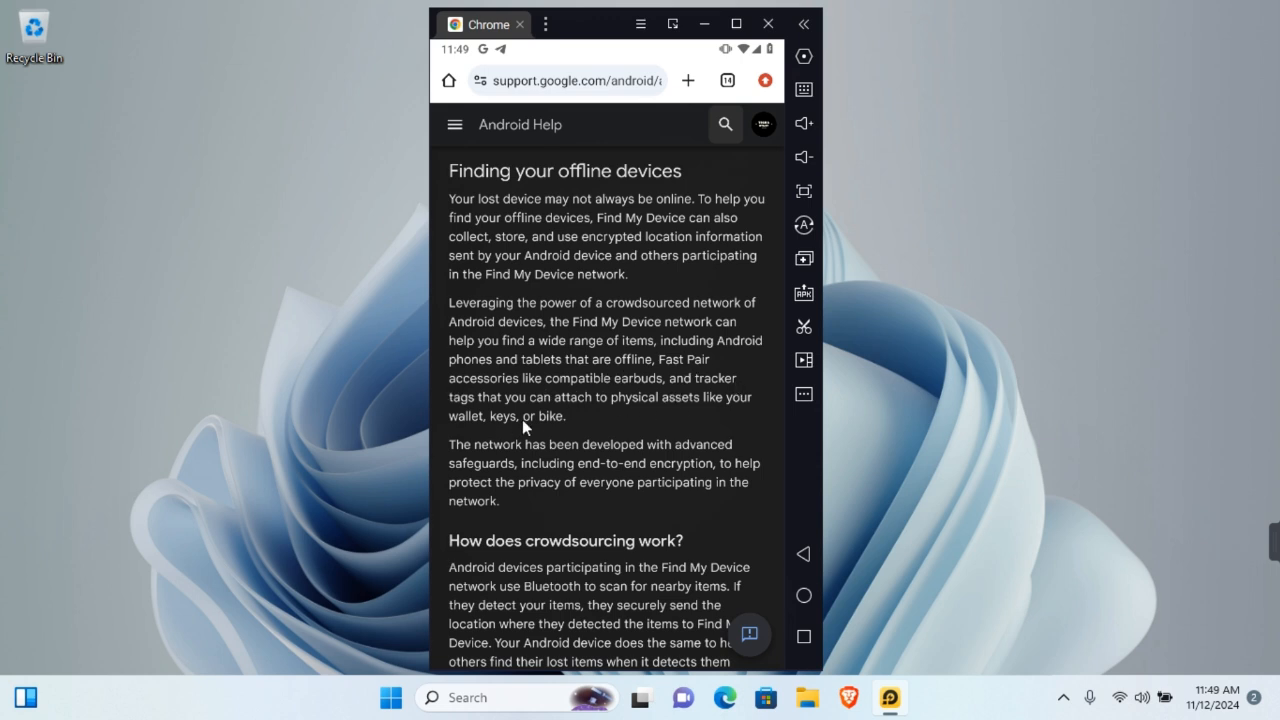
scroll(down, 3)
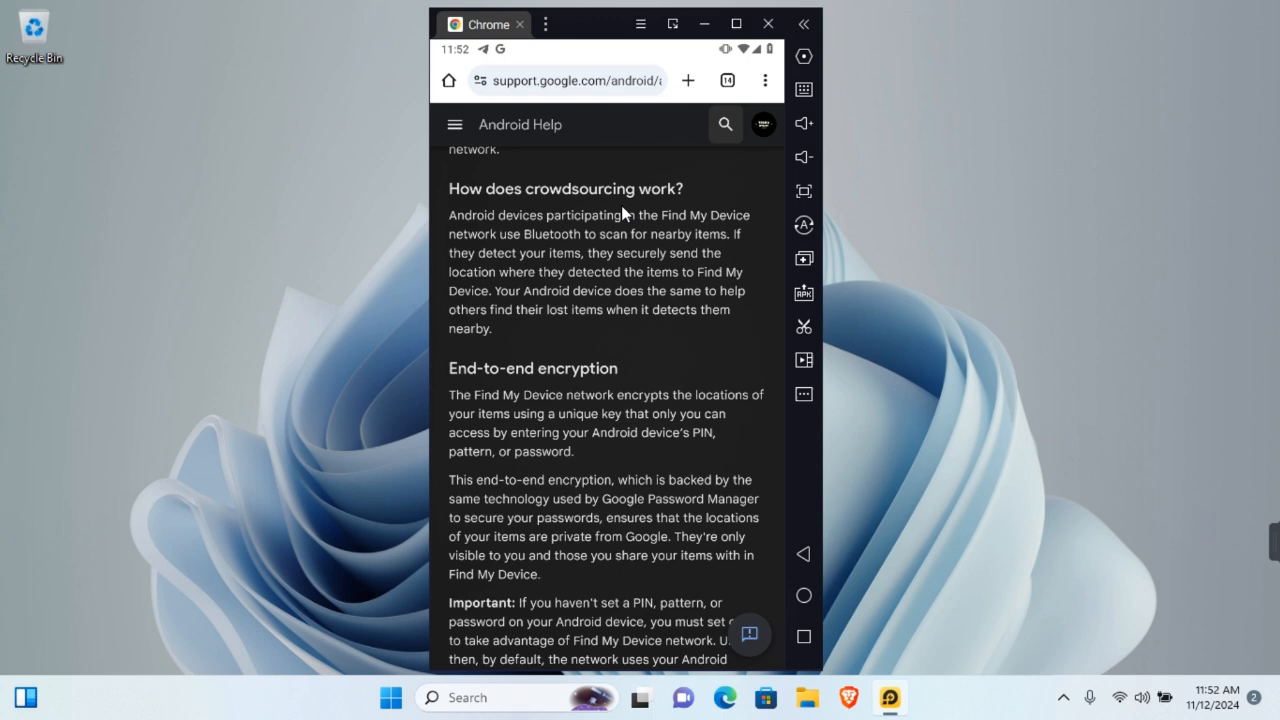
mouse_move(620, 398)
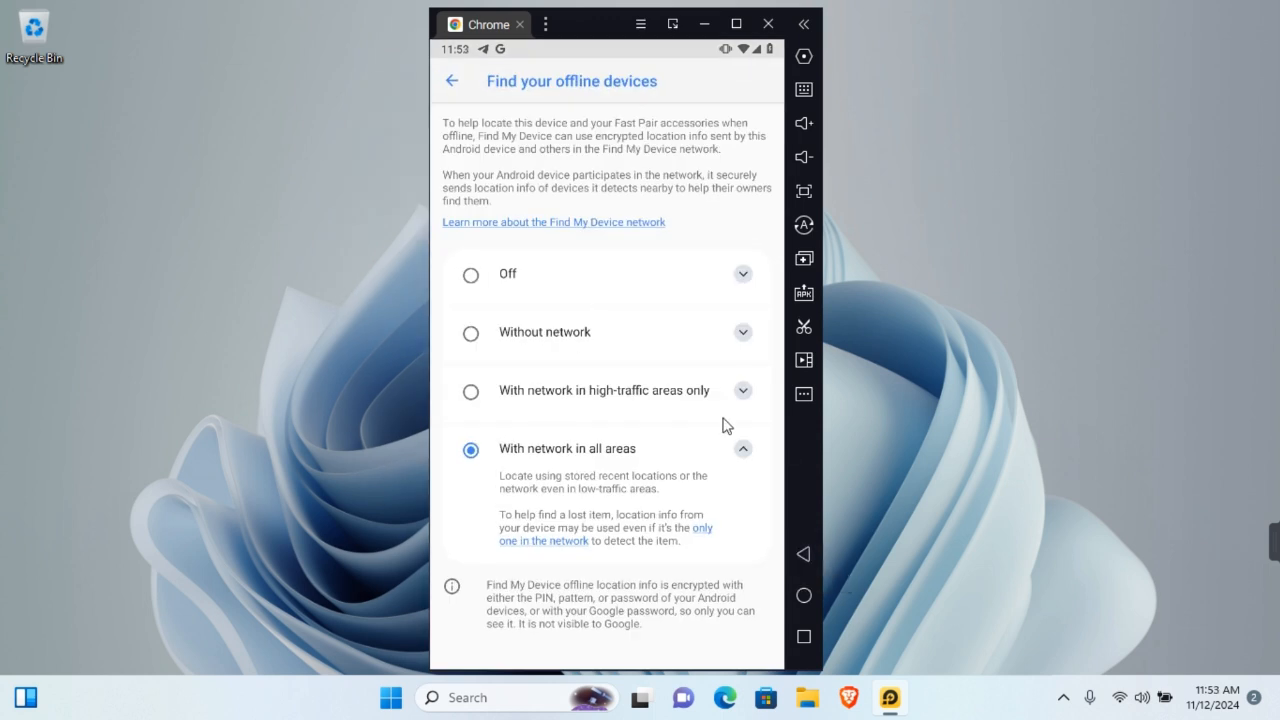
Compare the option descriptions, then select 'With network in high-traffic areas only'.
click(743, 448)
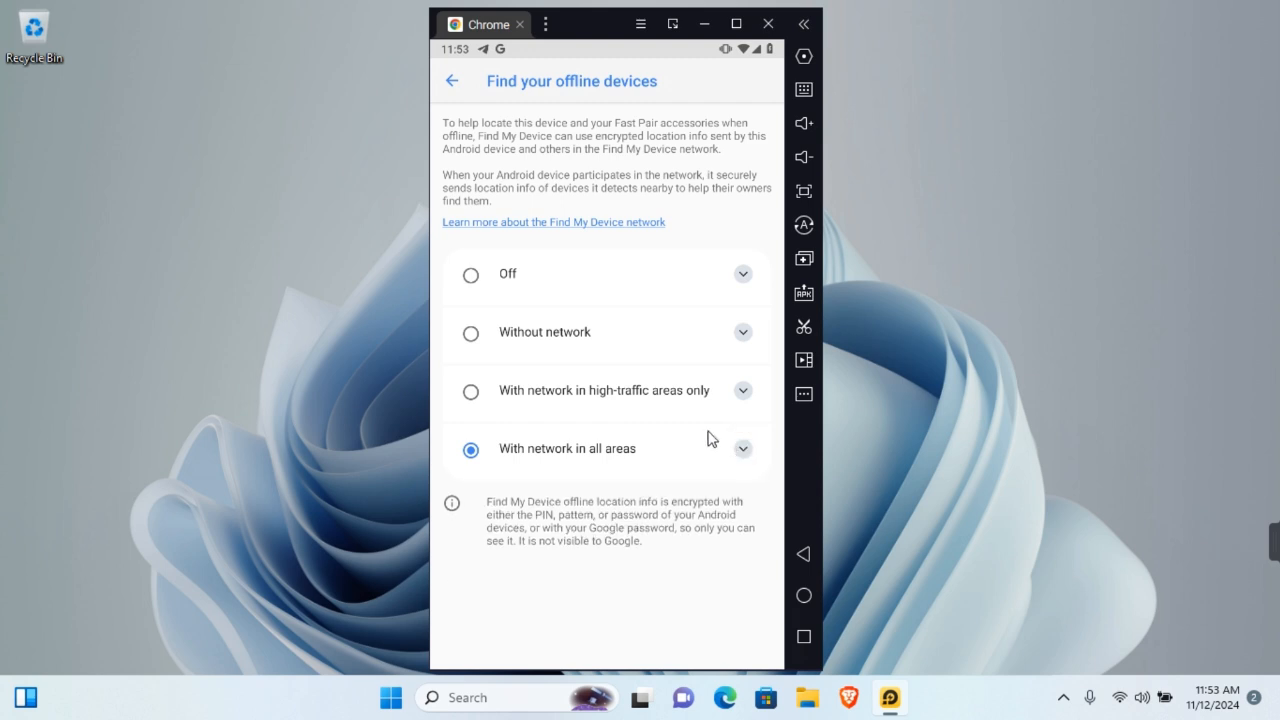
mouse_move(557, 288)
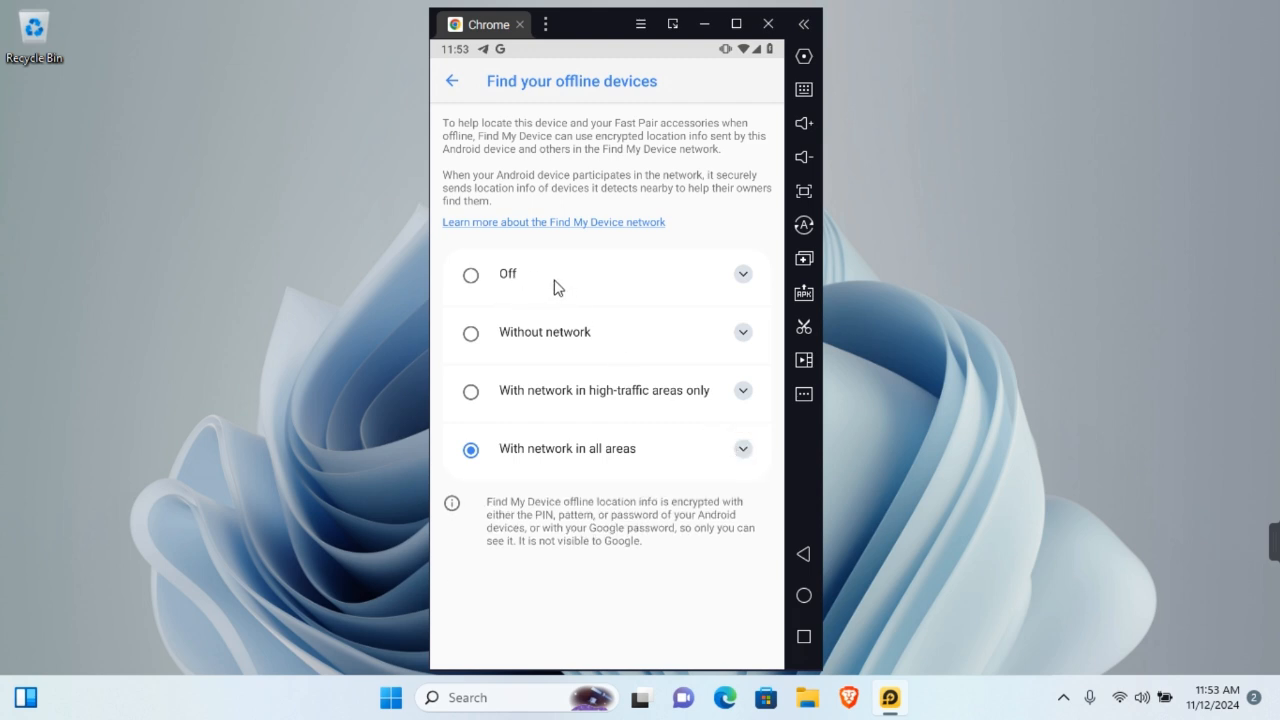
mouse_move(513, 300)
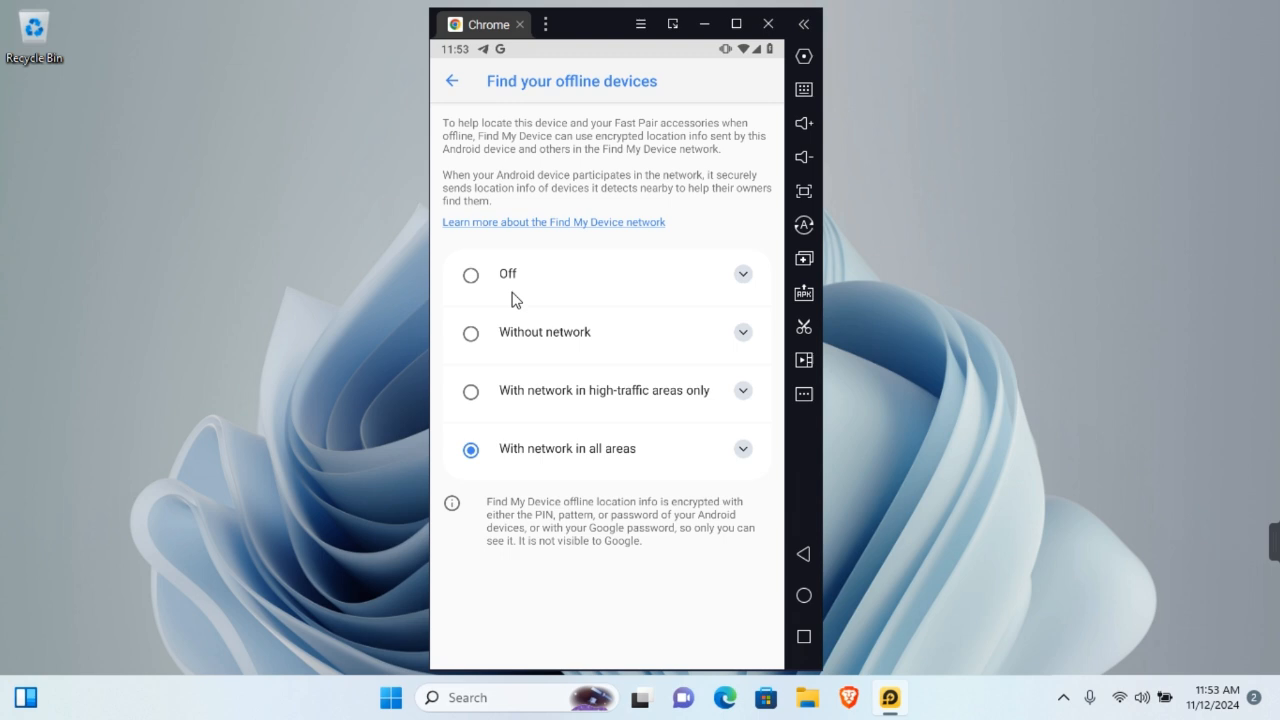
click(743, 332)
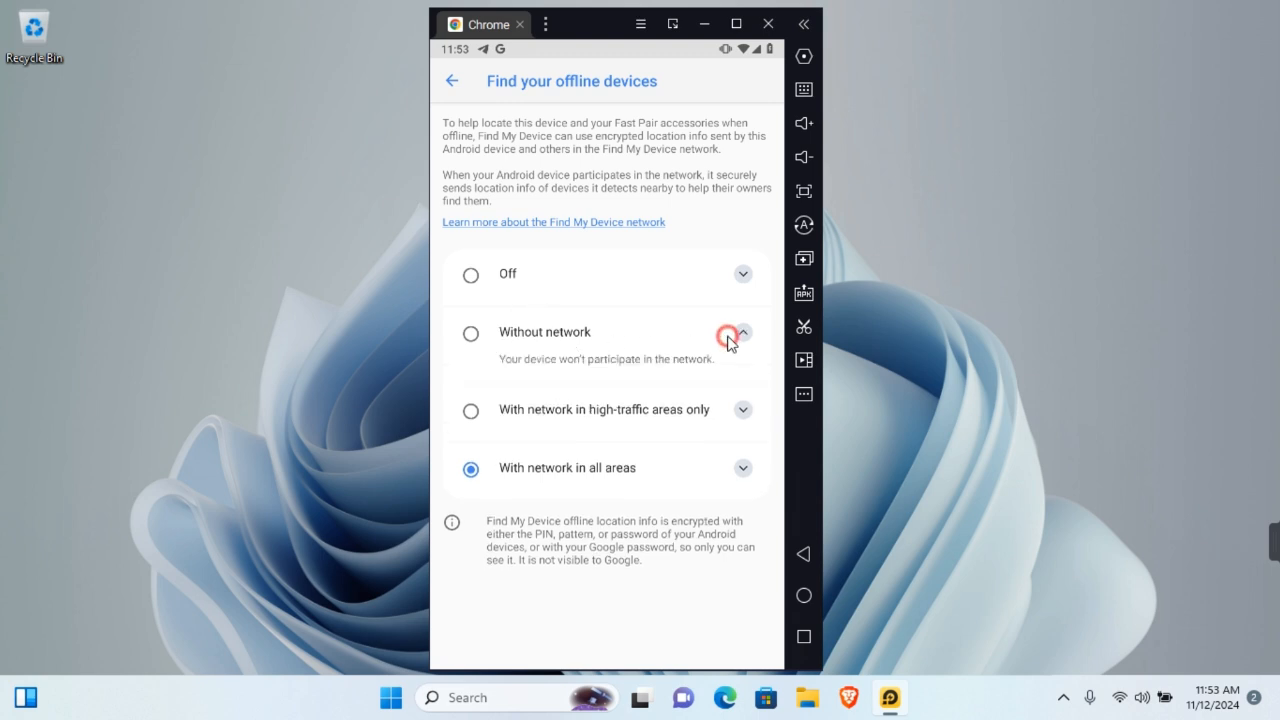
click(742, 332)
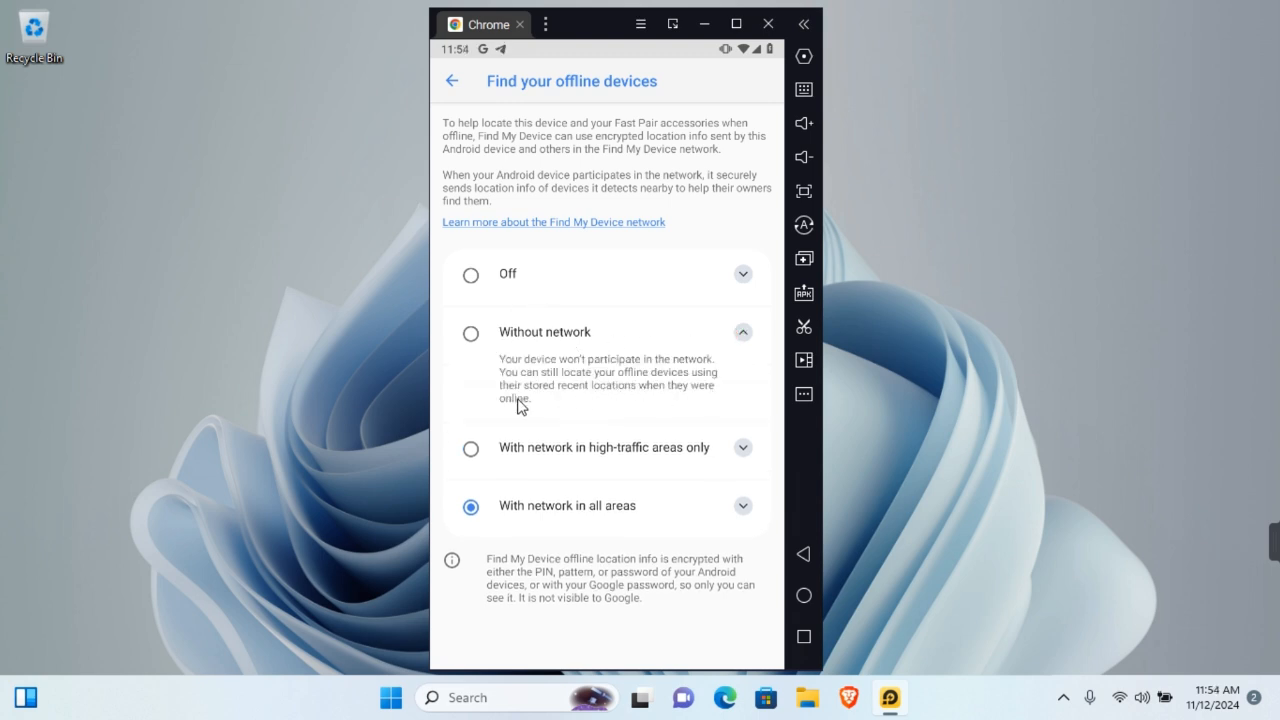
click(743, 448)
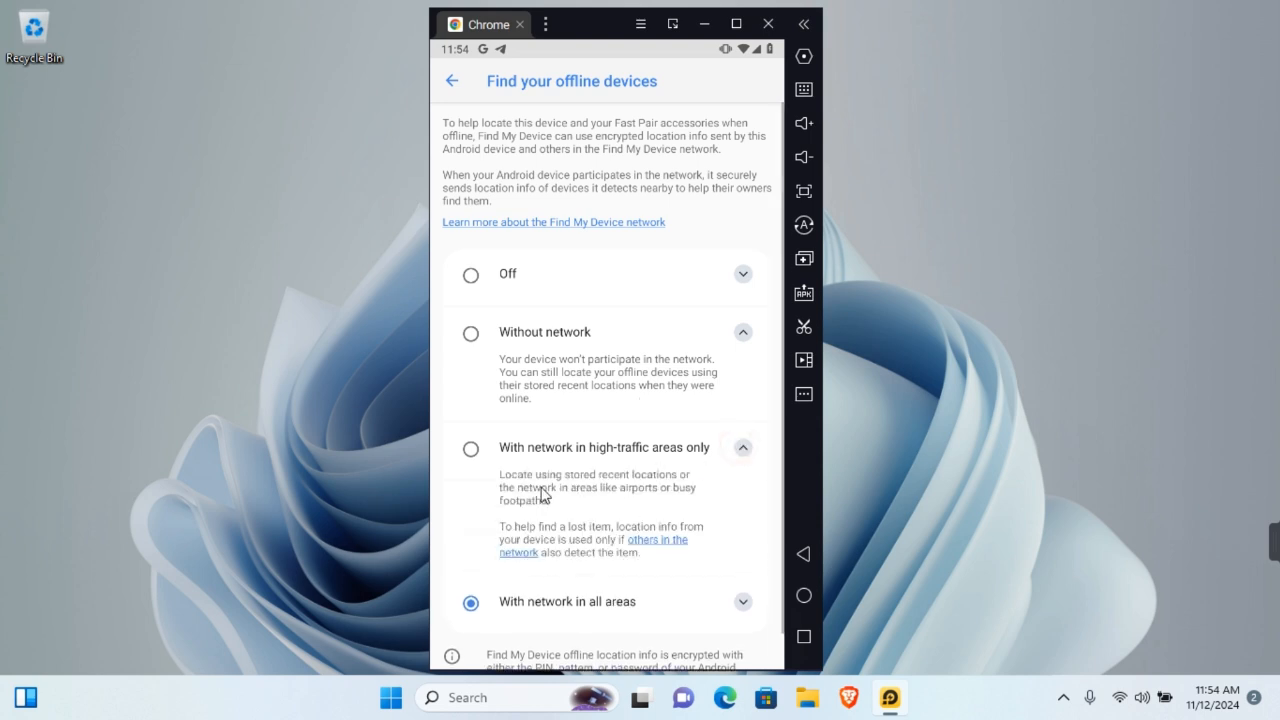
mouse_move(570, 500)
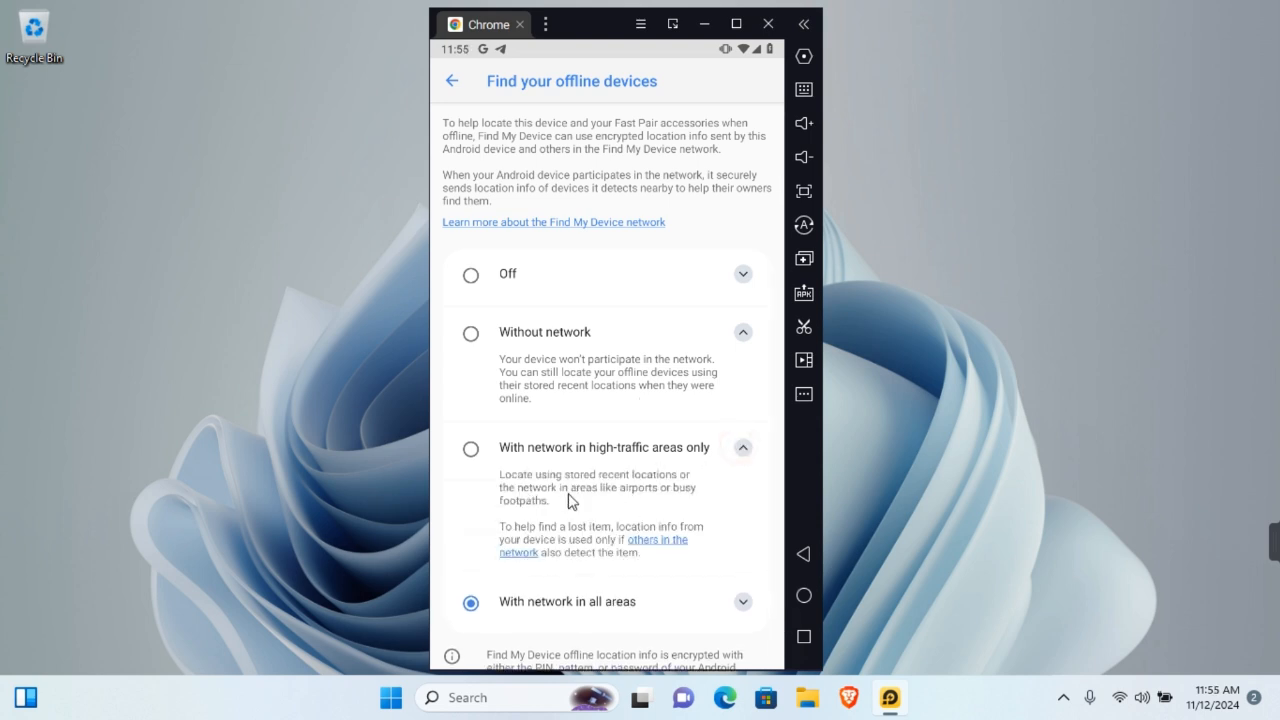
mouse_move(705, 495)
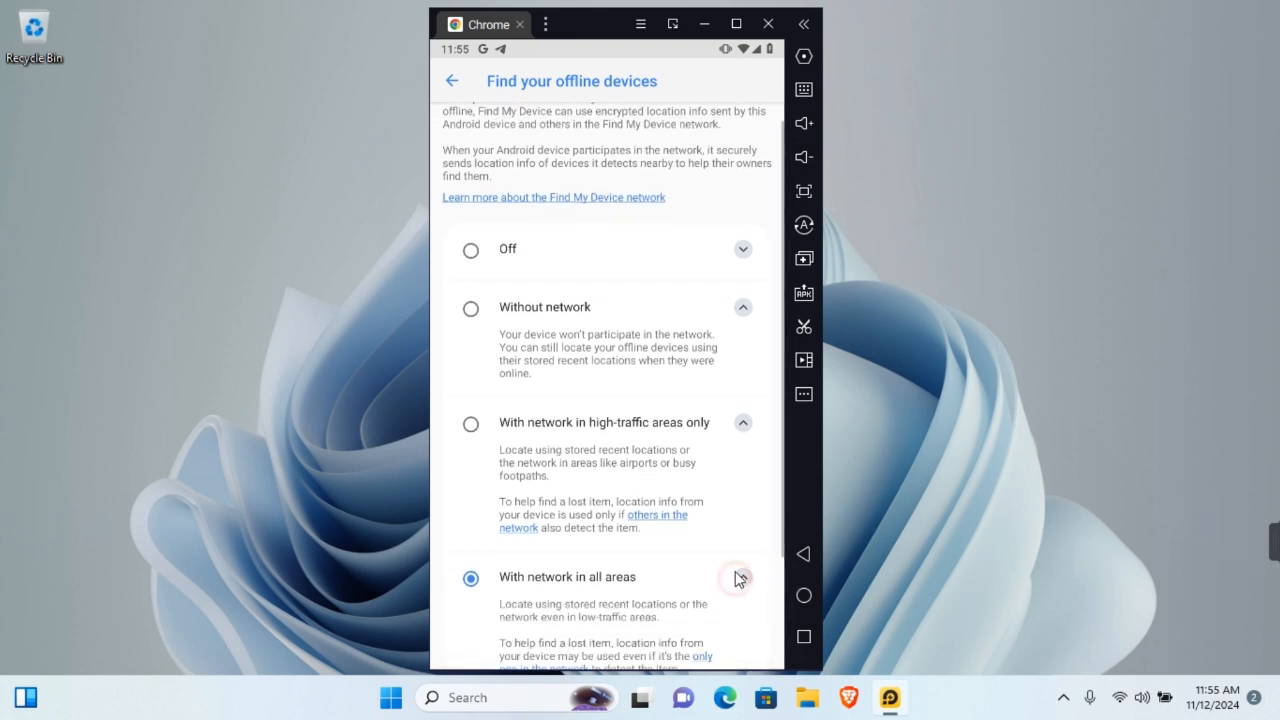
scroll(down, 3)
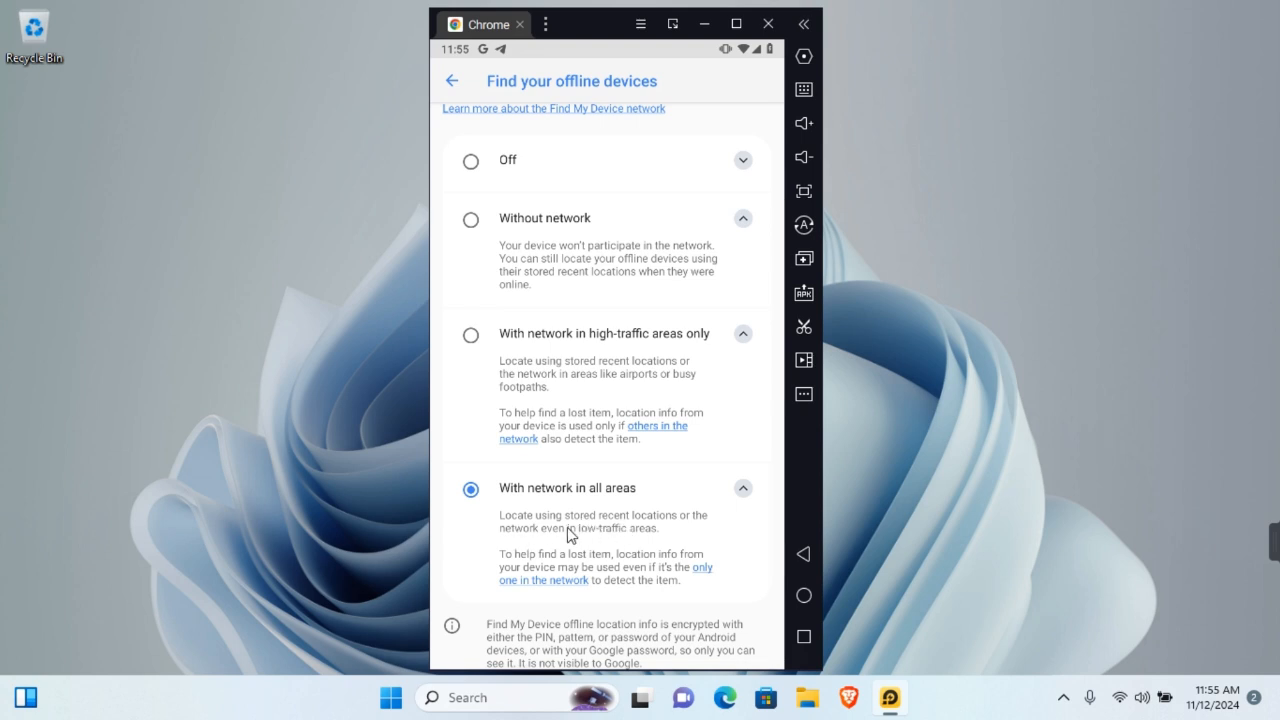
mouse_move(471, 342)
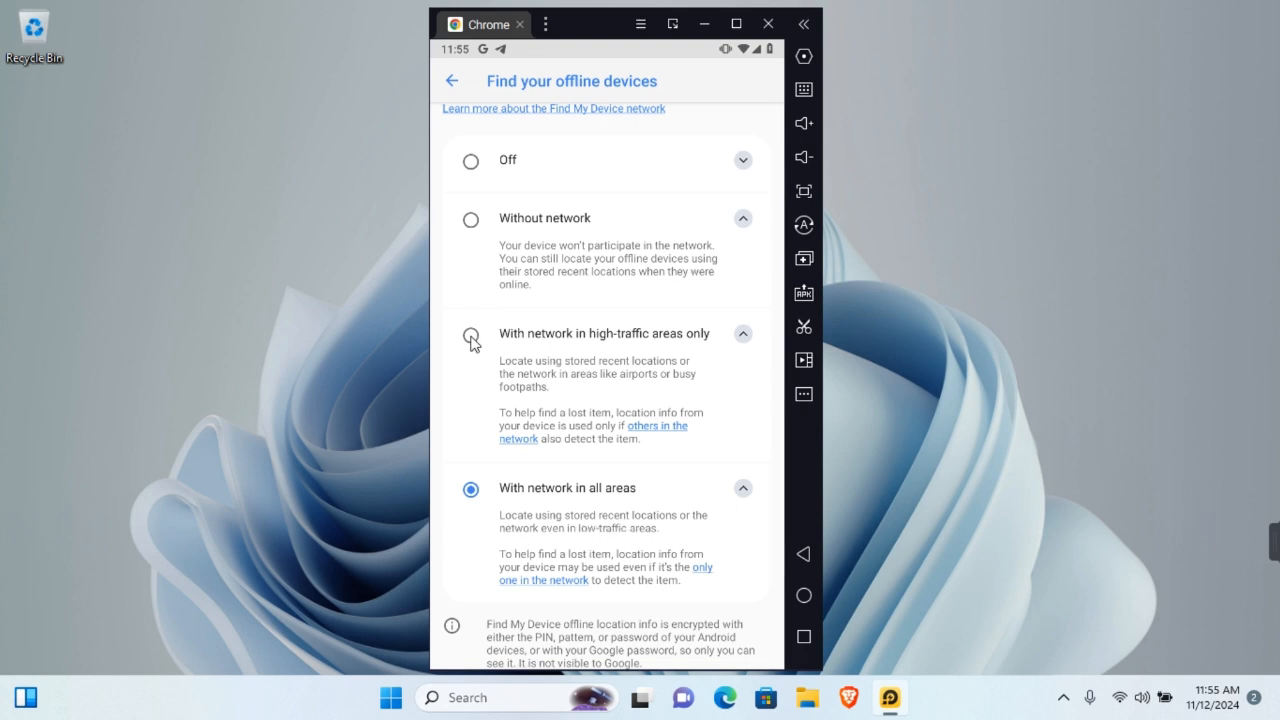
click(471, 334)
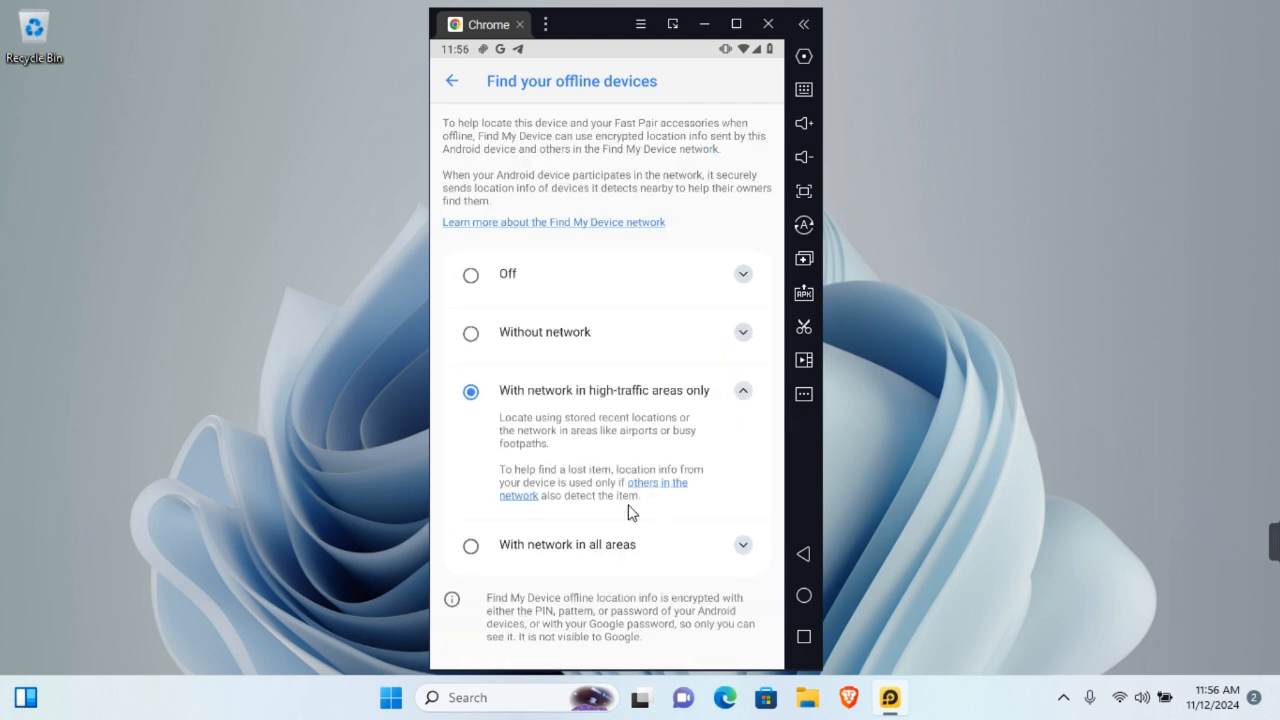
mouse_move(600, 120)
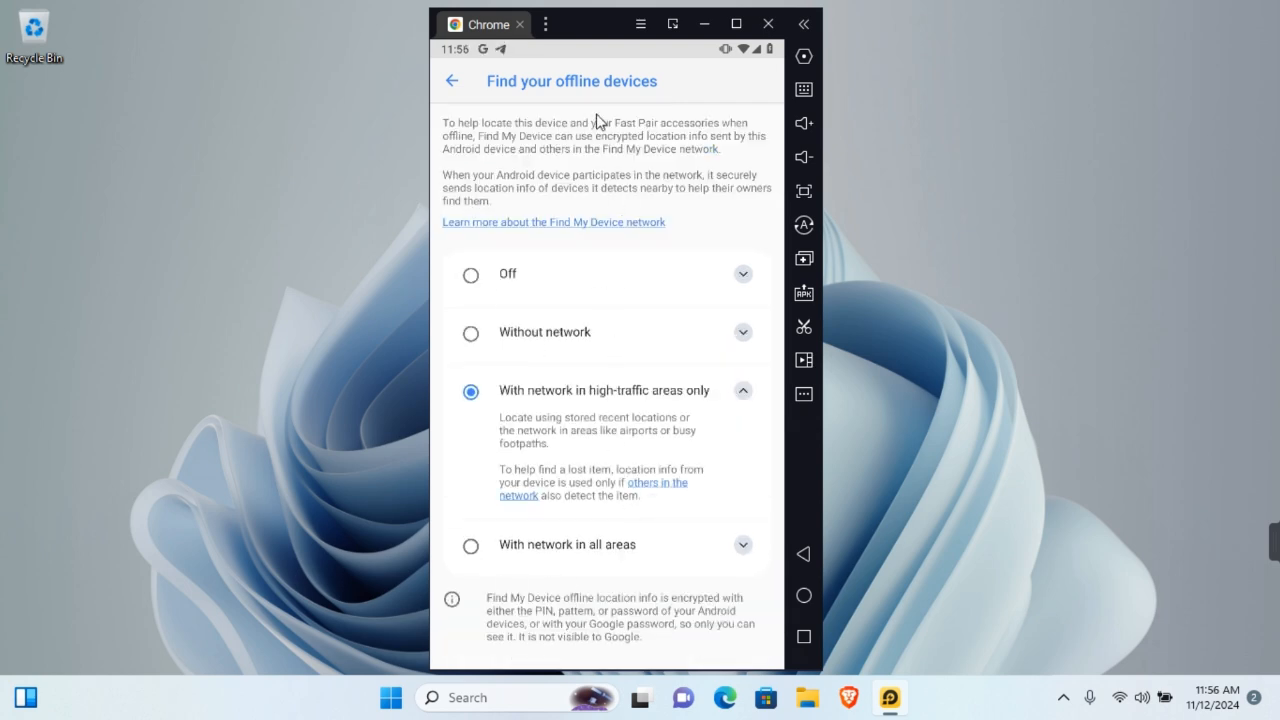